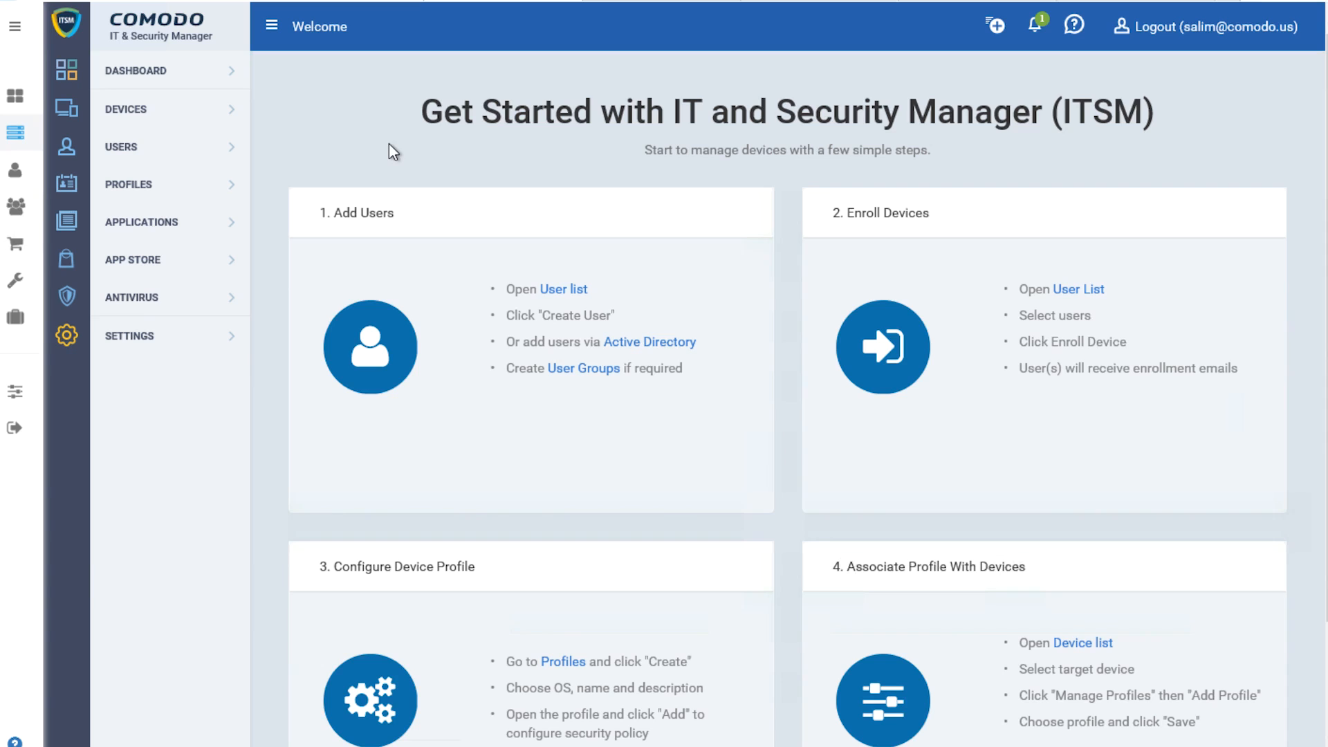
mouse_move(477, 325)
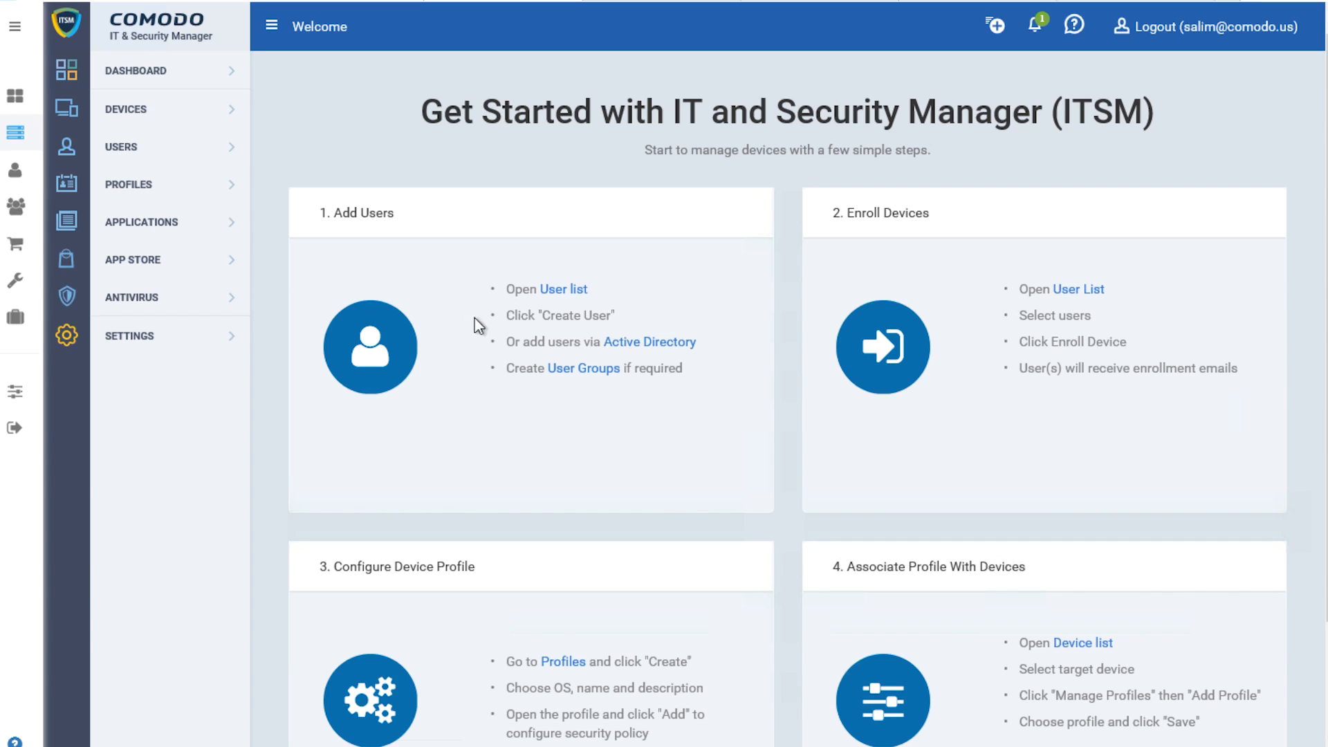
mouse_move(761, 210)
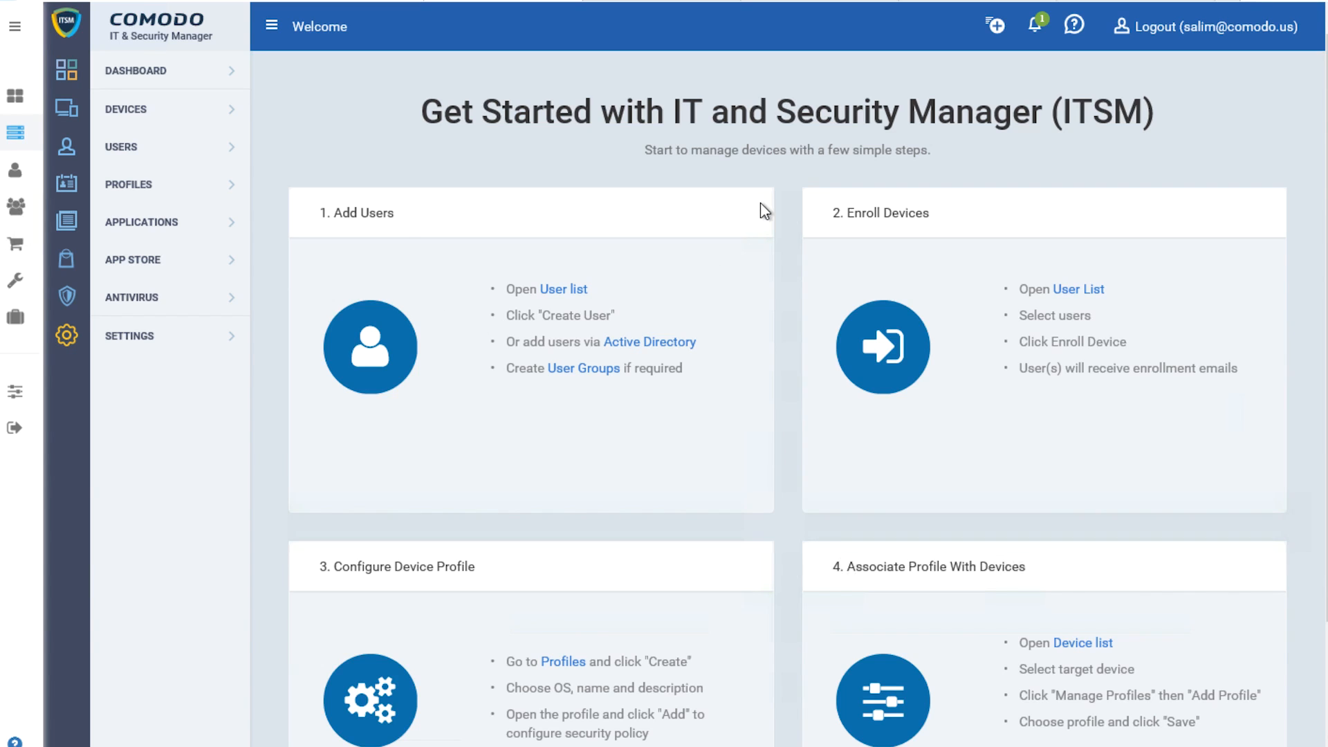
mouse_move(555, 262)
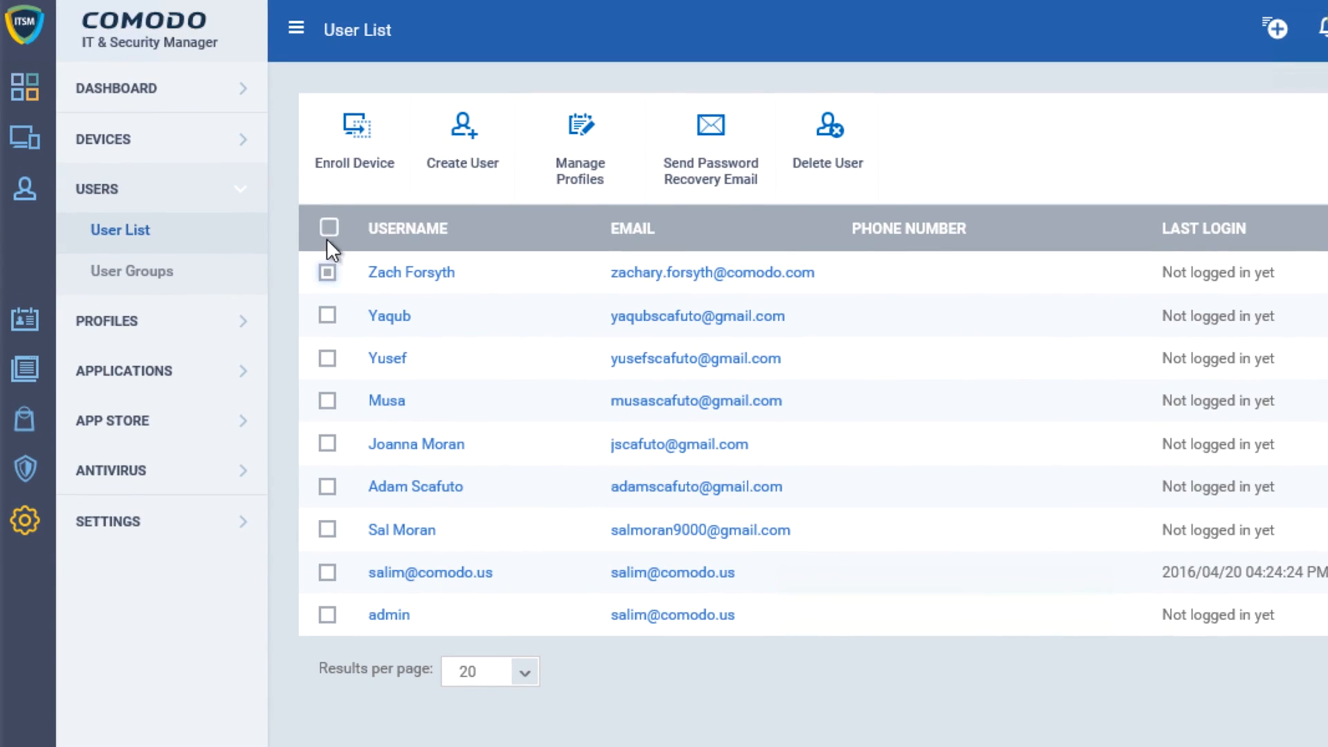
Show the Device List and mark the first Windows desktop device for management.
click(355, 136)
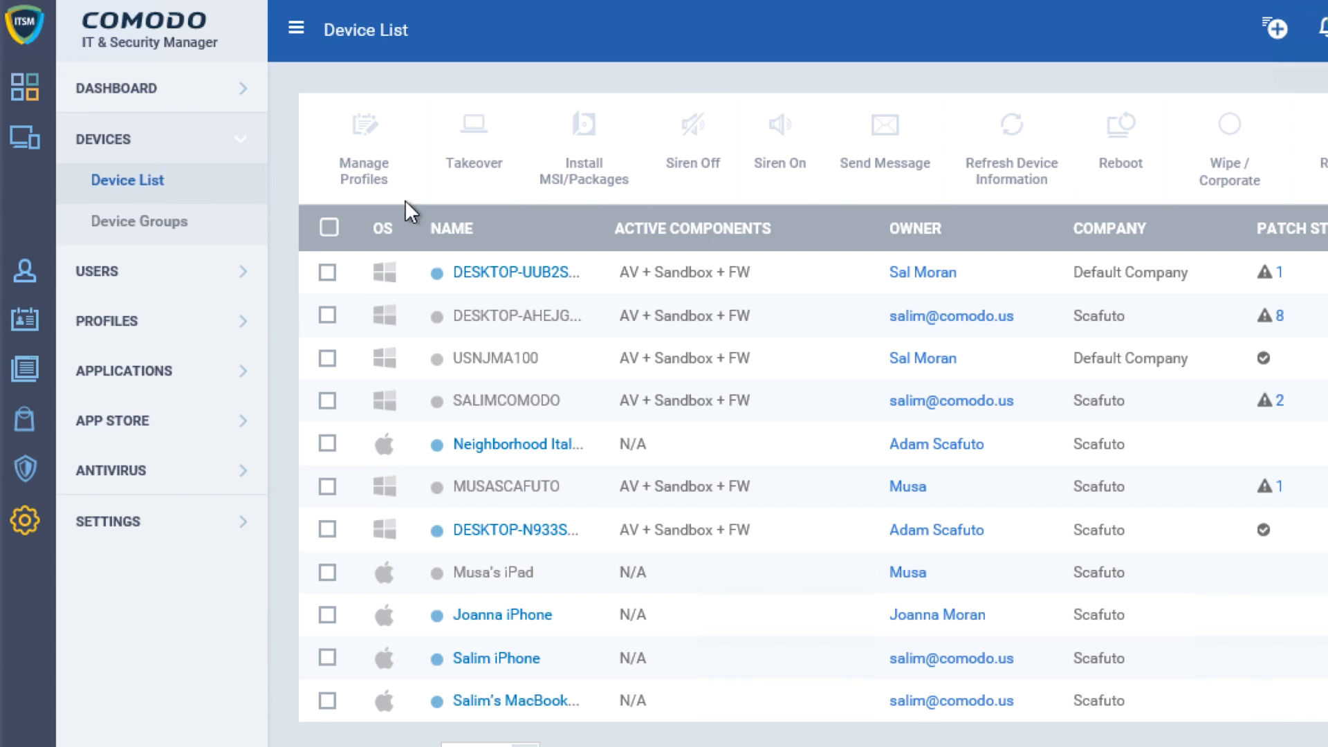
click(328, 272)
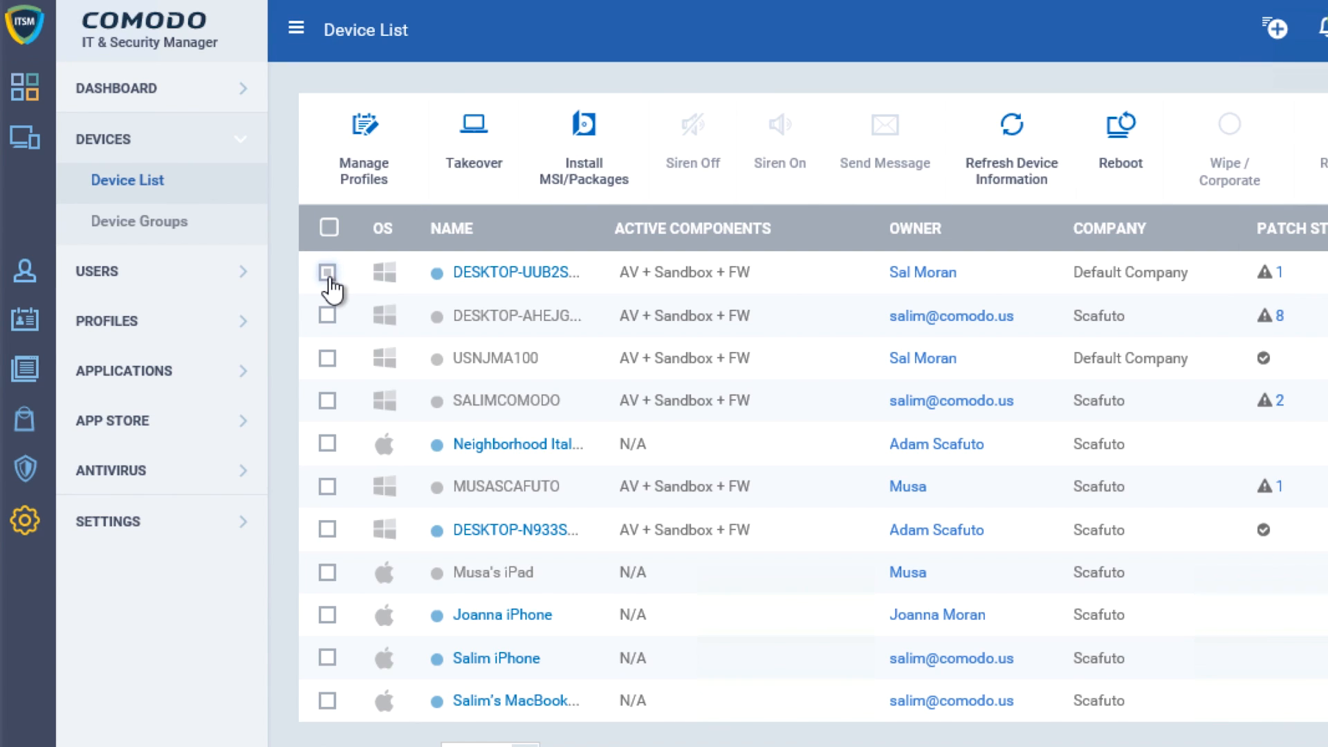
click(328, 272)
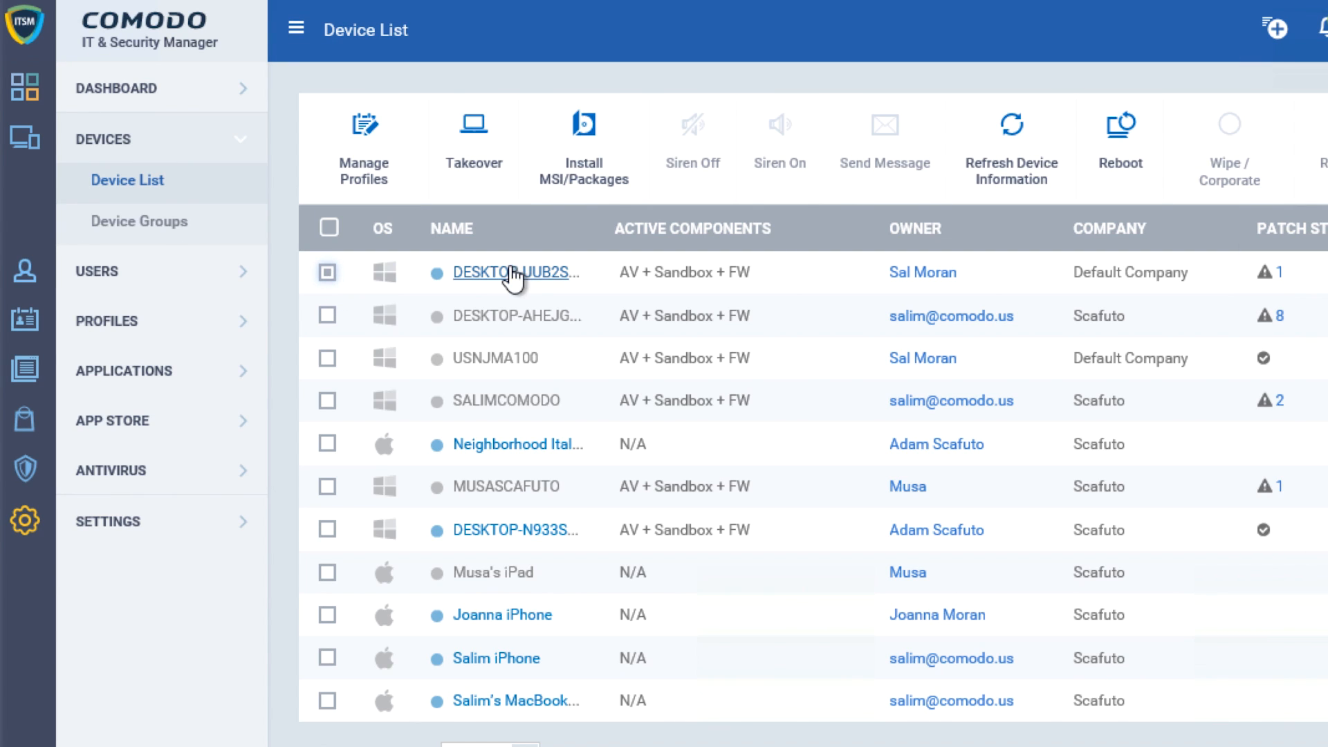
mouse_move(363, 165)
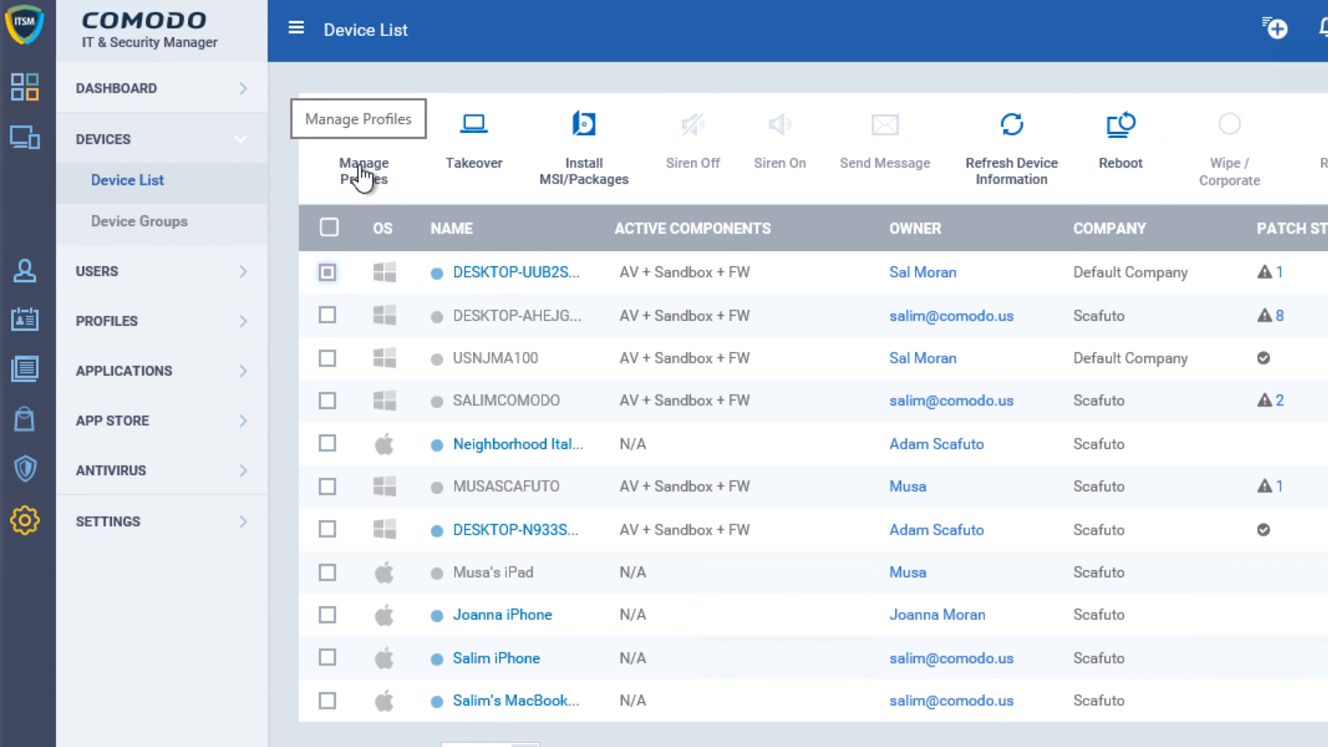
mouse_move(478, 185)
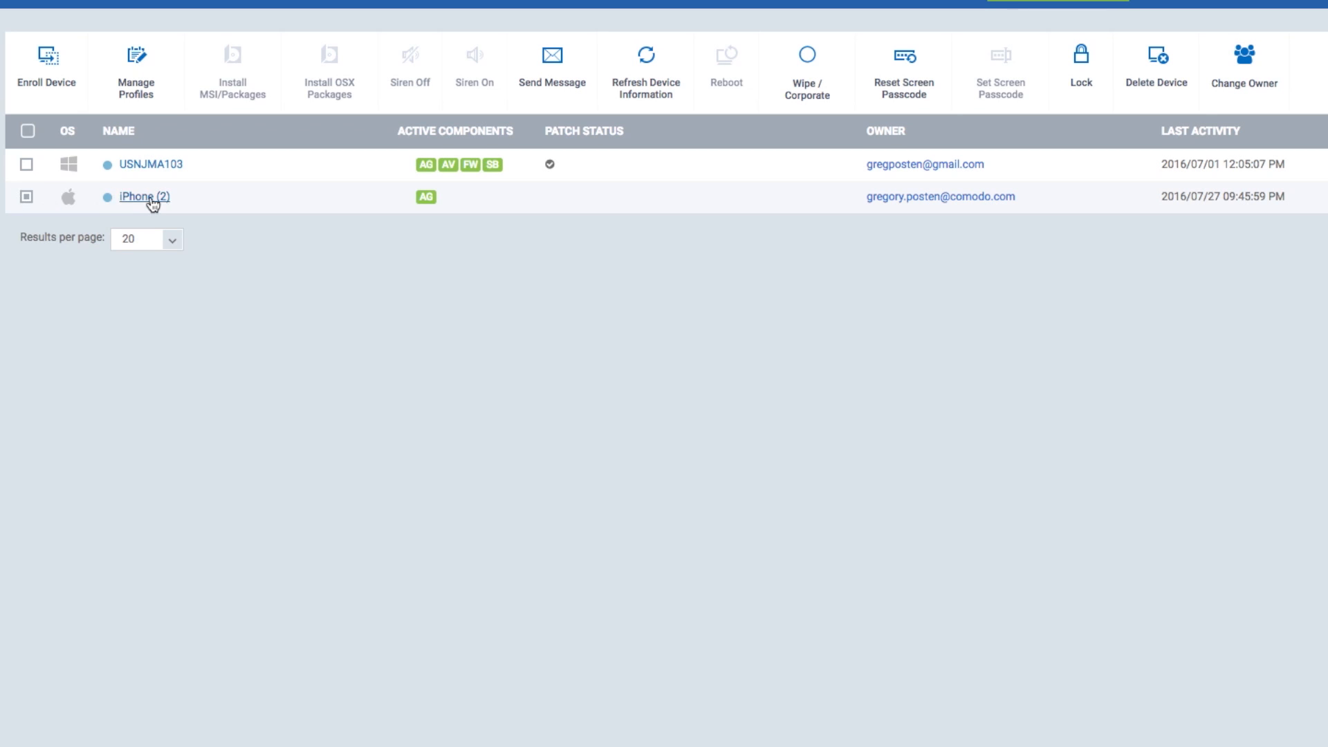
Show the iPhone (2) device's details page with its Summary tab.
click(144, 197)
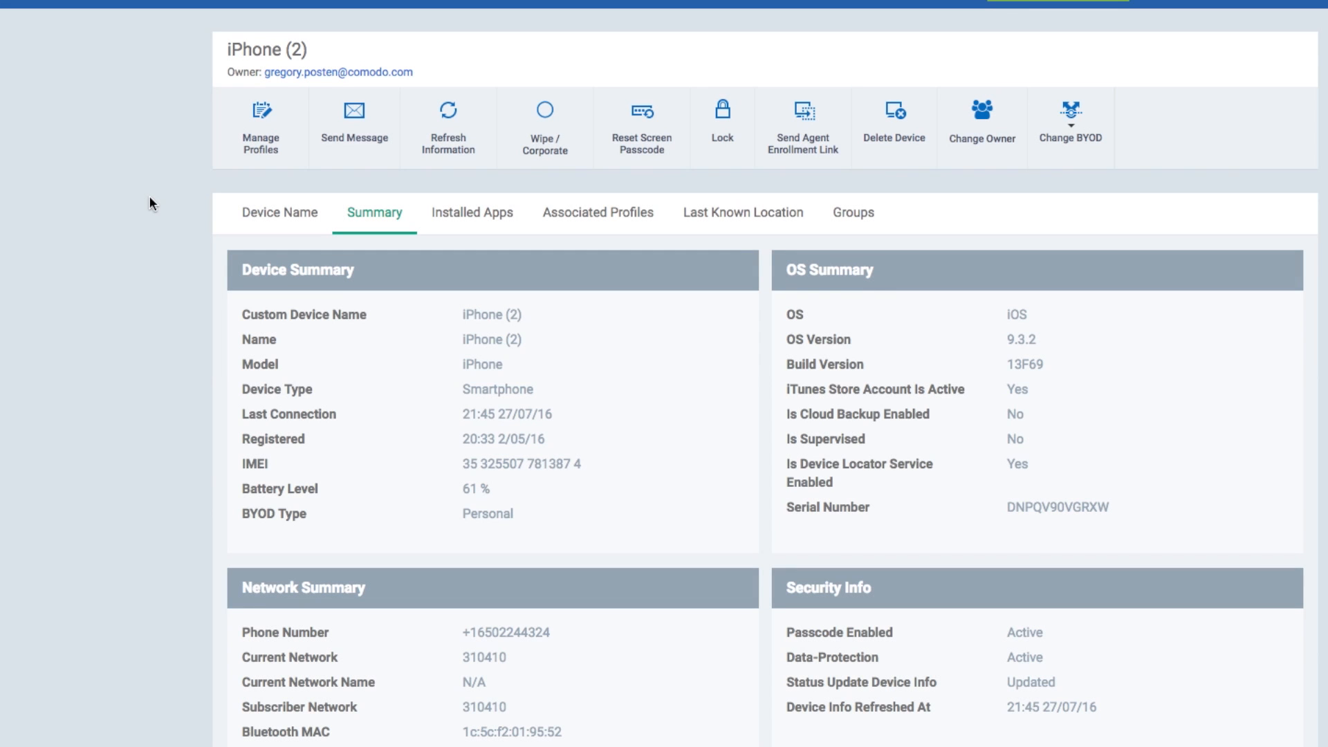
mouse_move(543, 159)
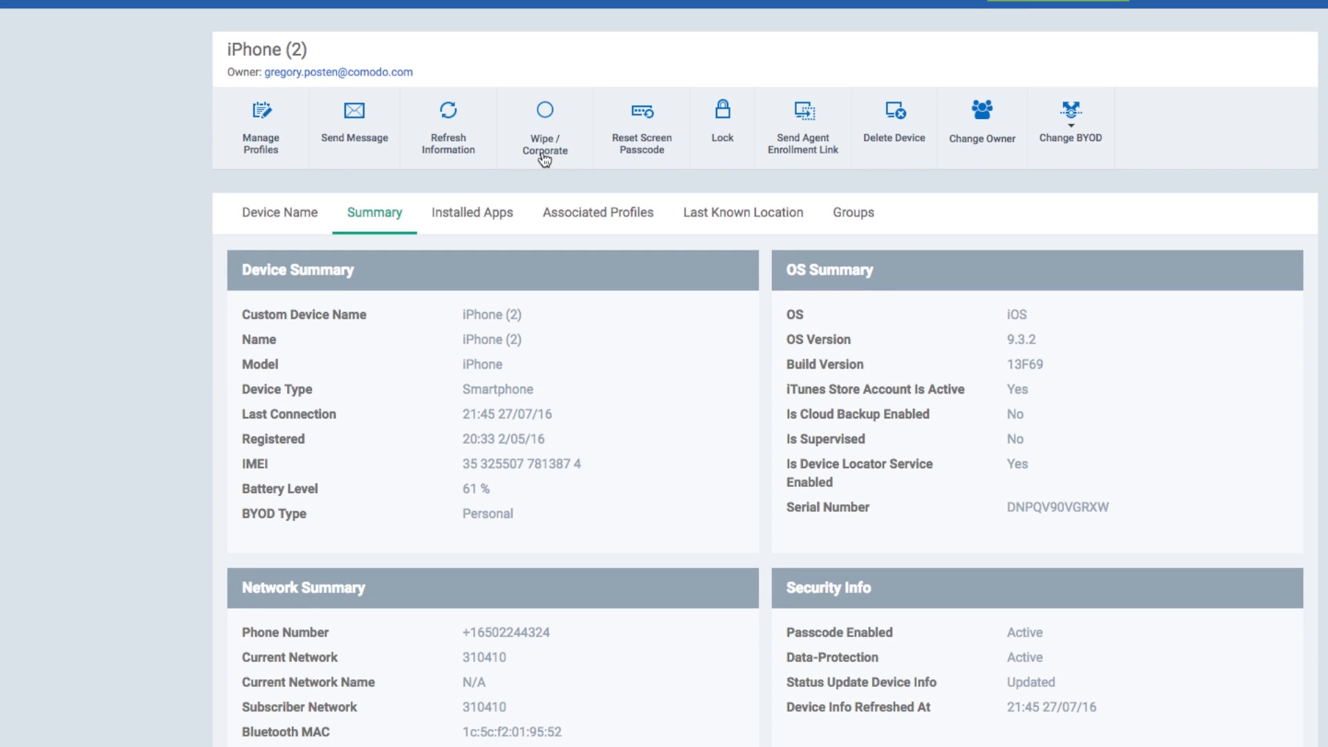
mouse_move(805, 167)
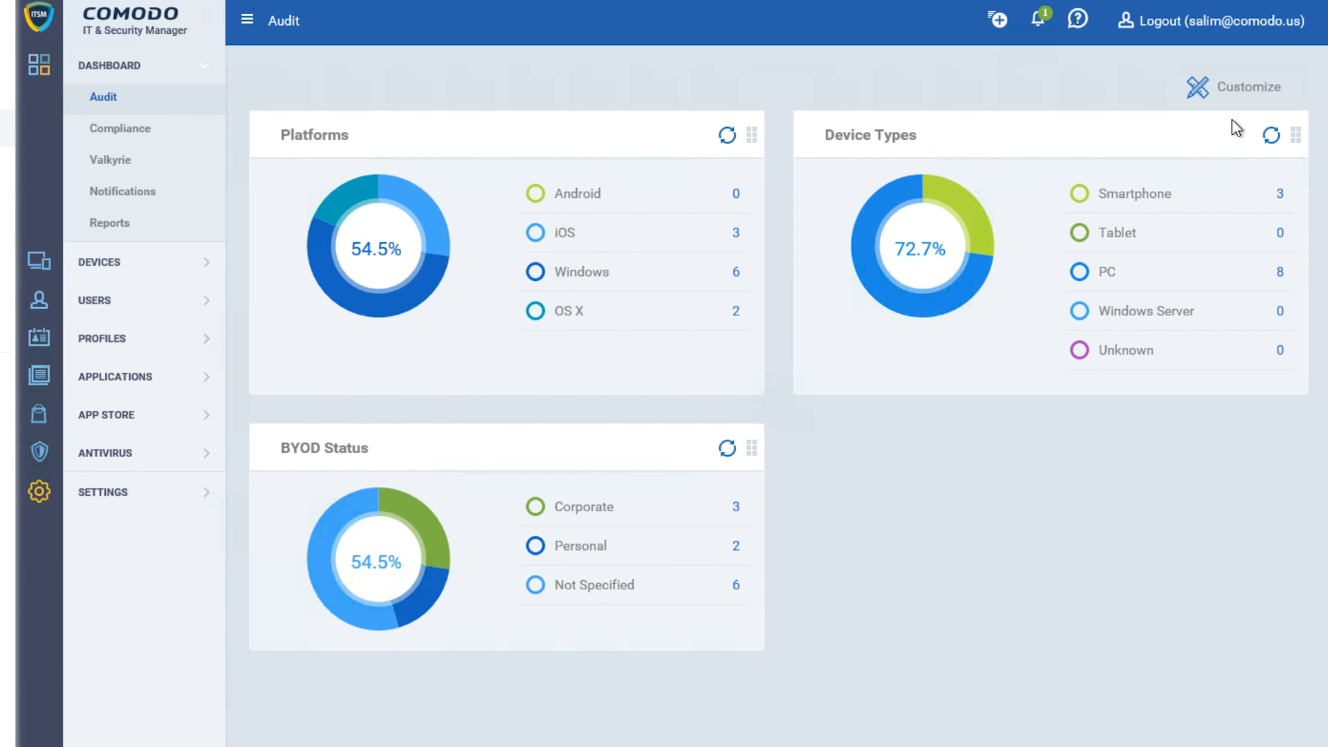
Show the Compliance dashboard and review its virus scan, antivirus update and rooted device charts.
click(120, 129)
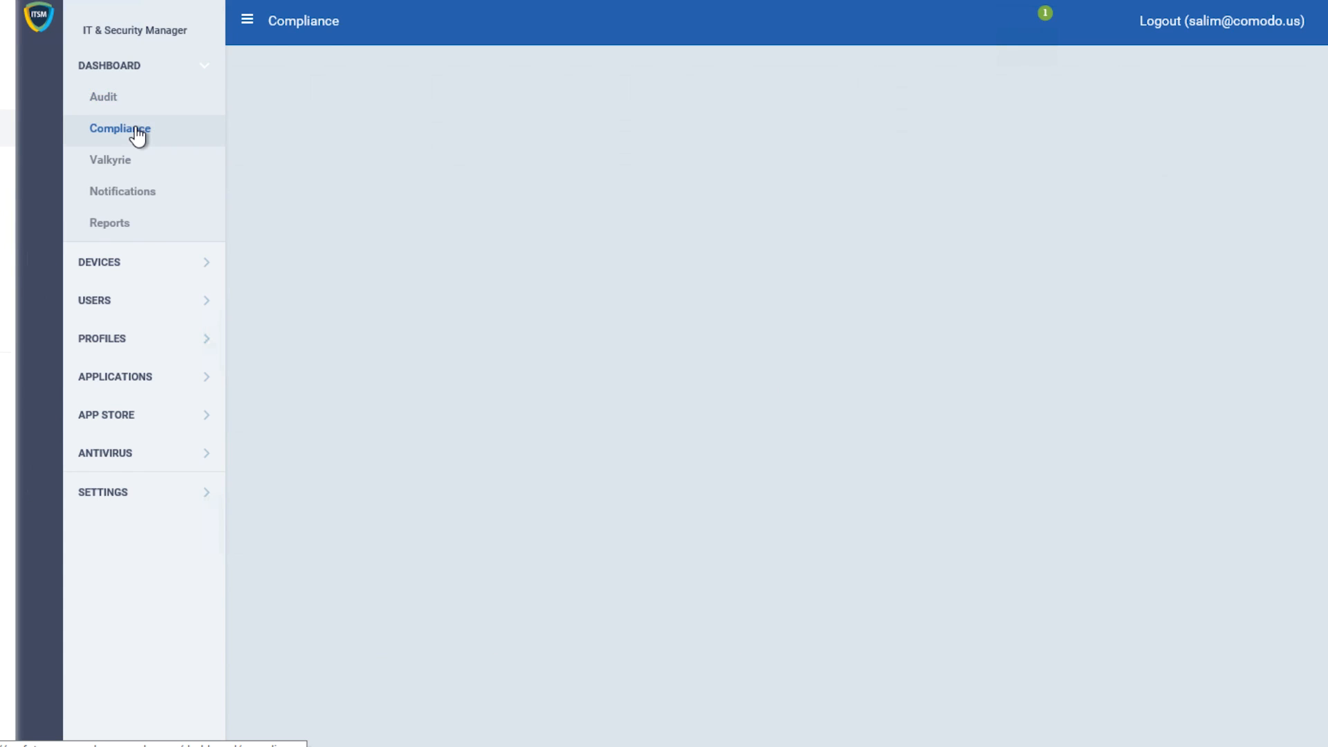
click(121, 129)
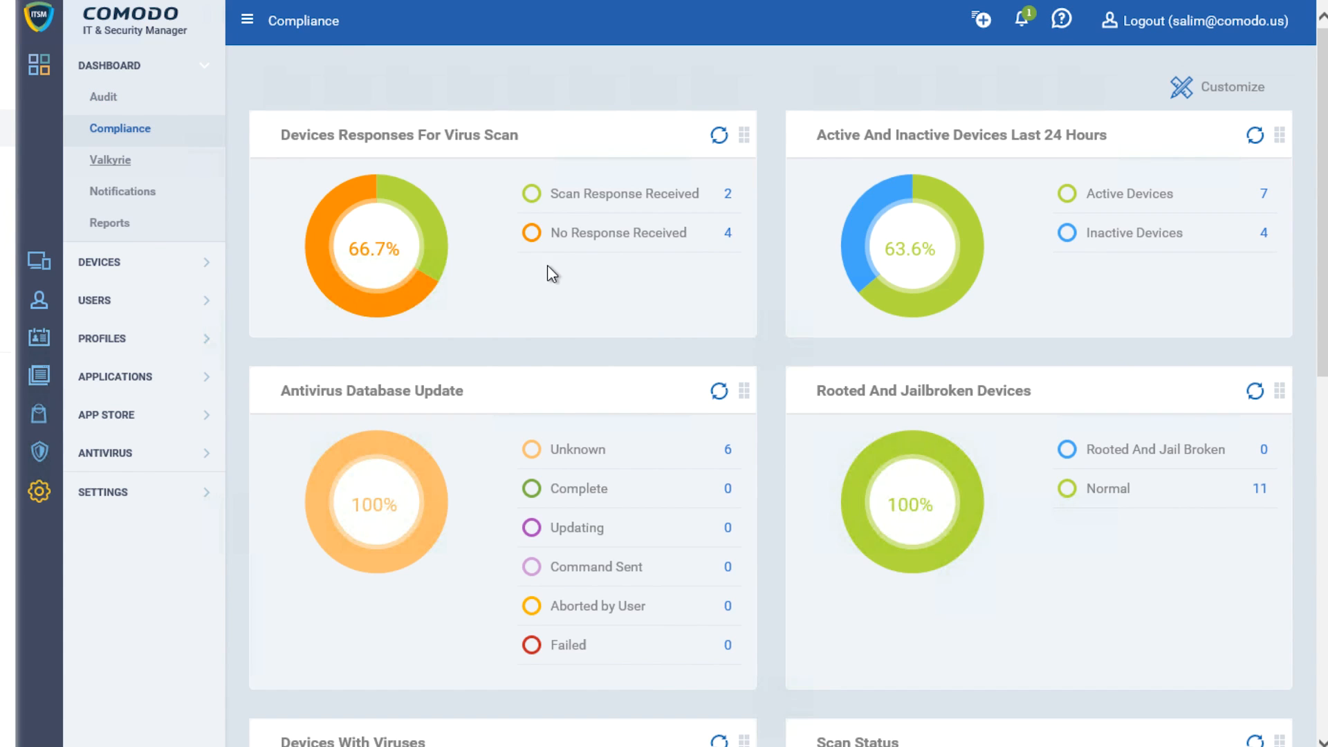
mouse_move(448, 140)
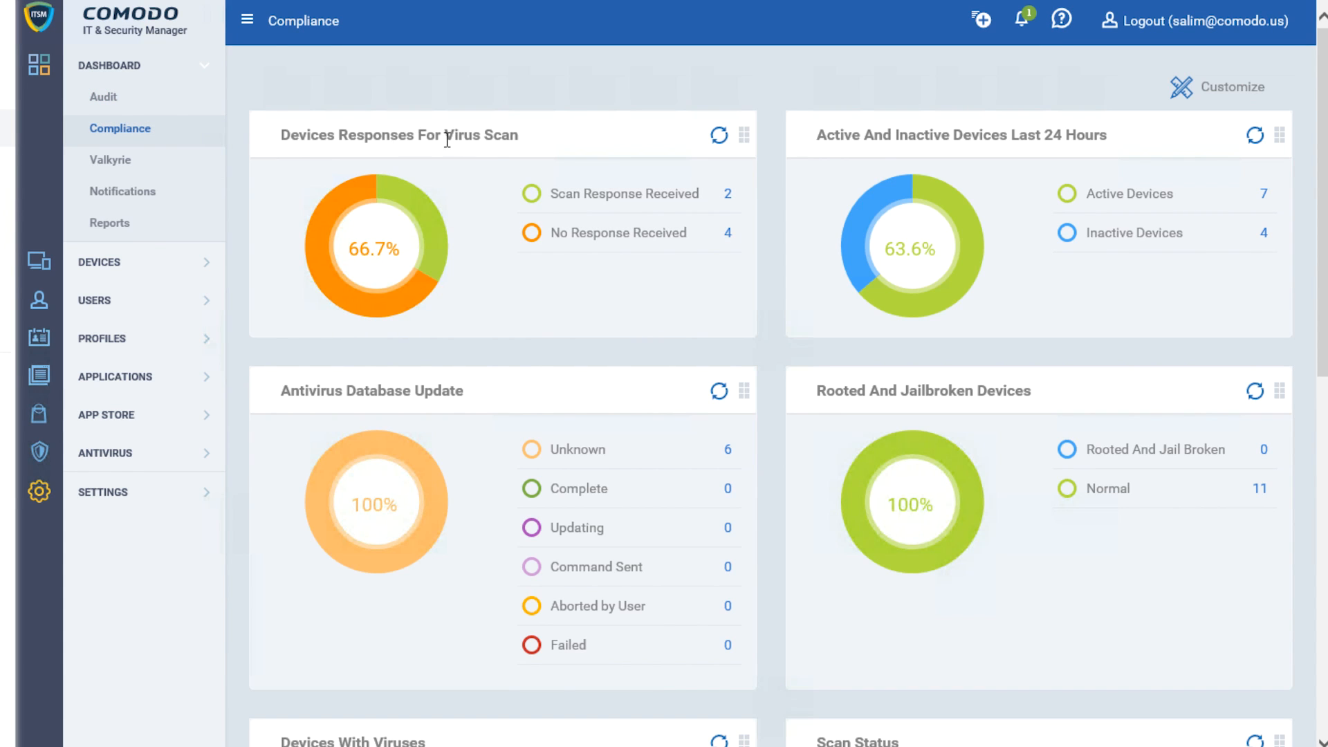
mouse_move(931, 174)
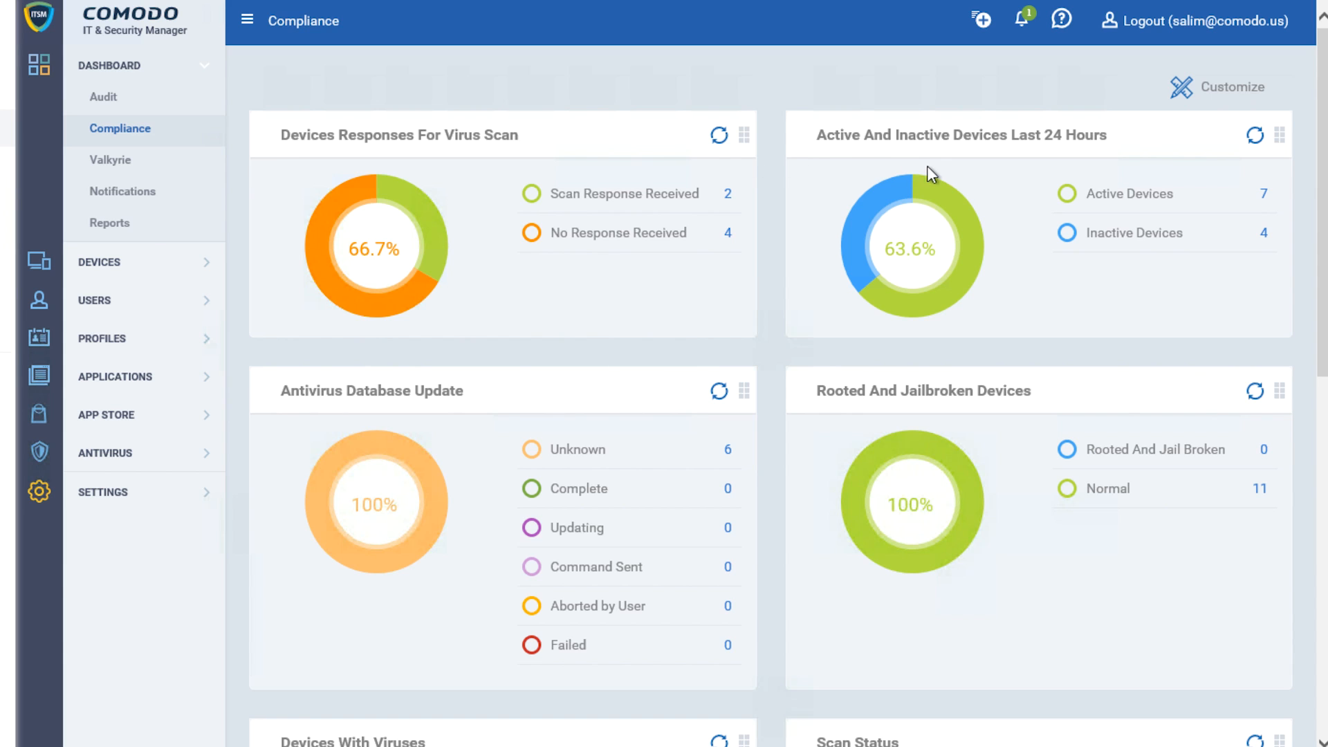
mouse_move(913, 388)
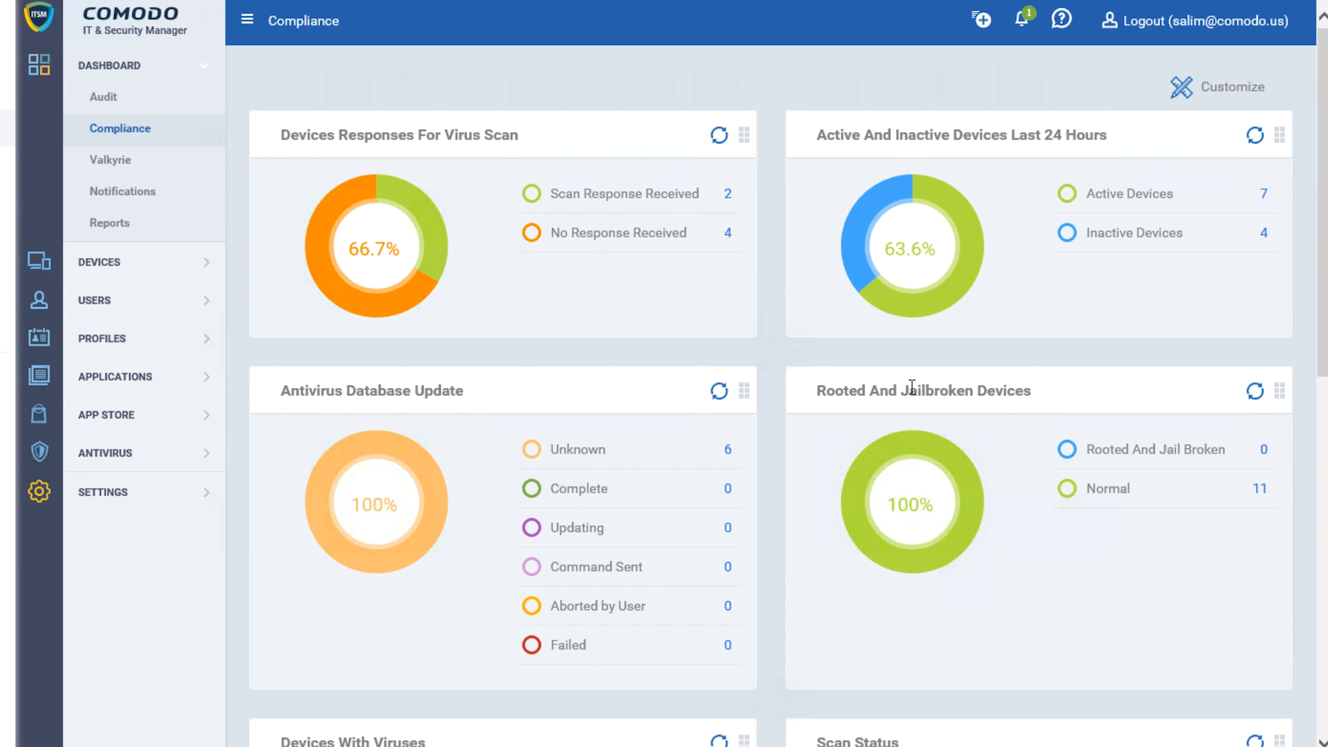
scroll(down, 3)
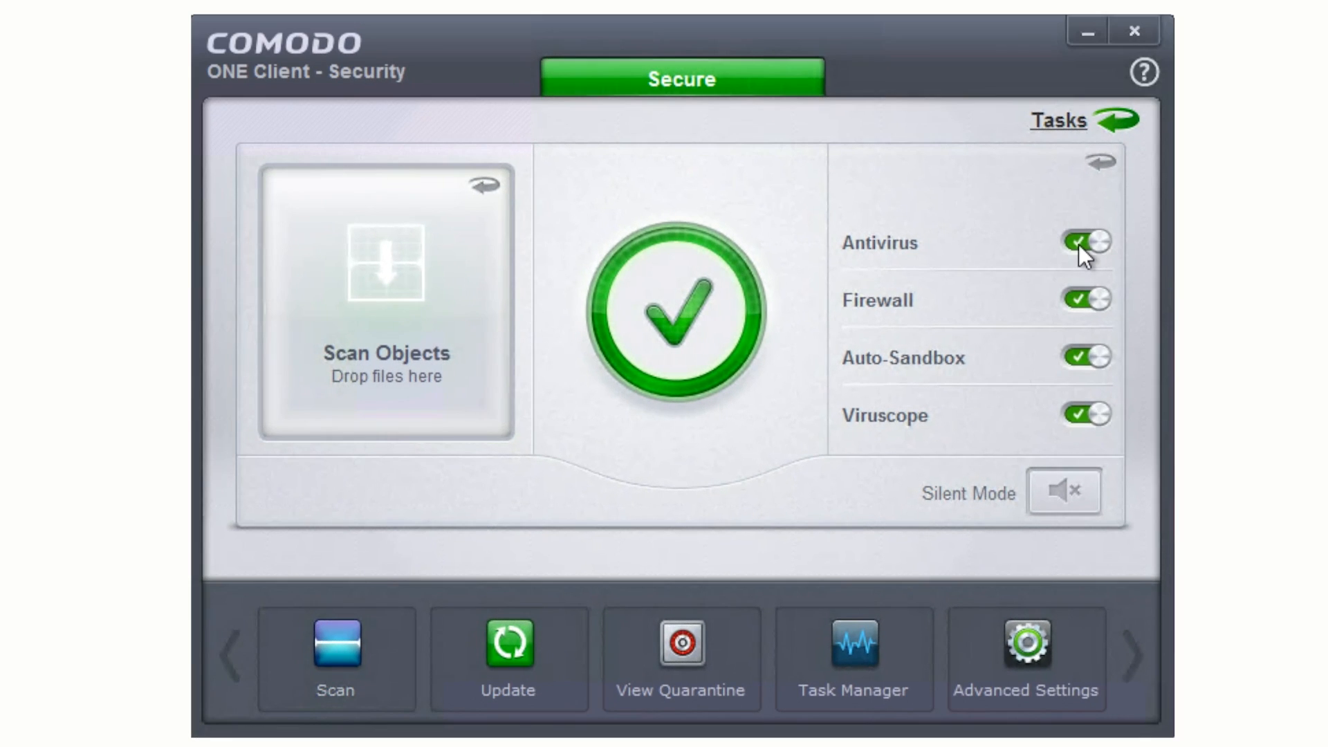
mouse_move(991, 257)
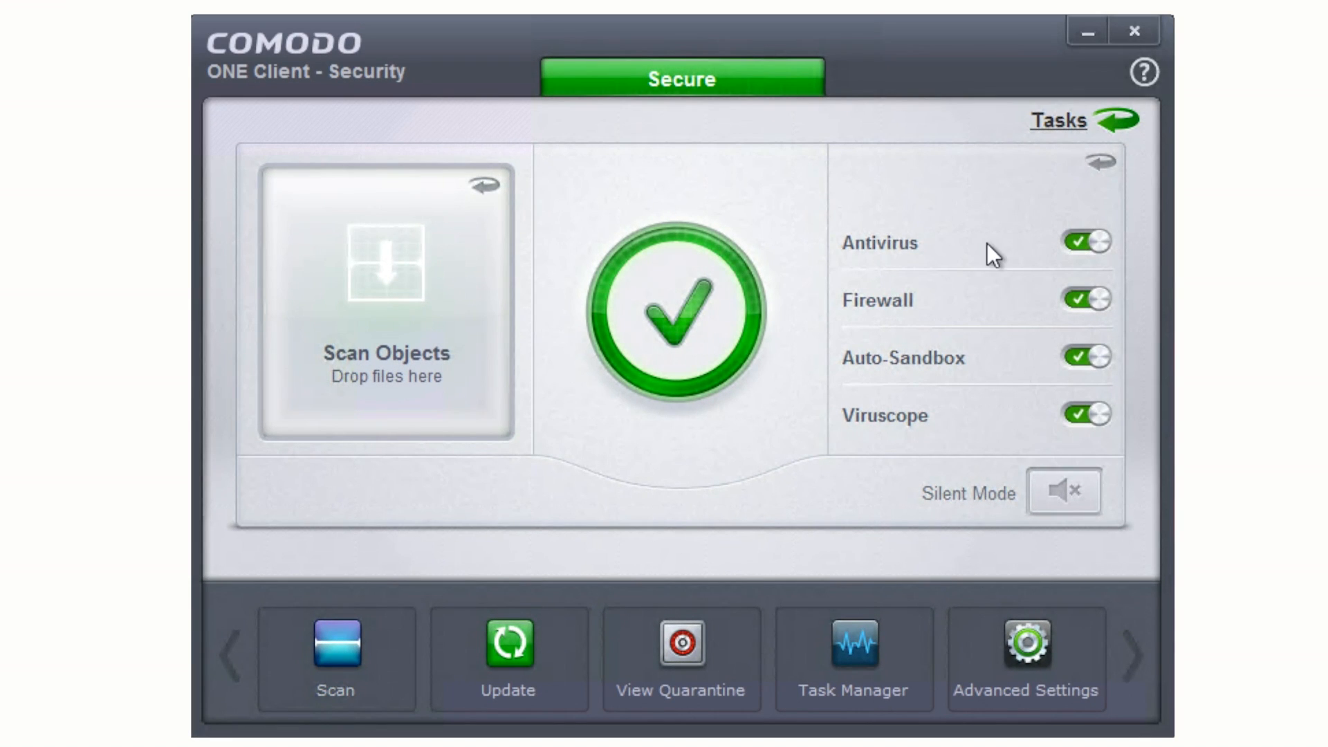
mouse_move(1016, 366)
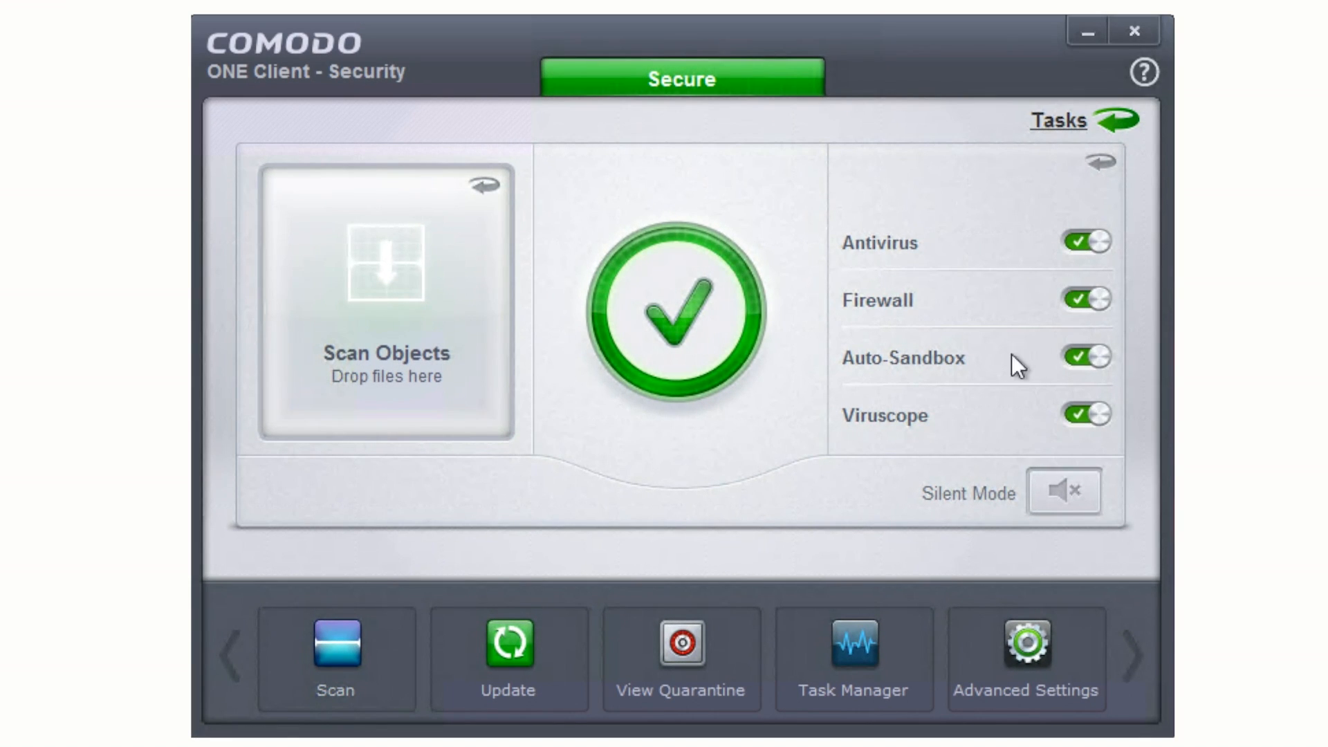
mouse_move(1010, 425)
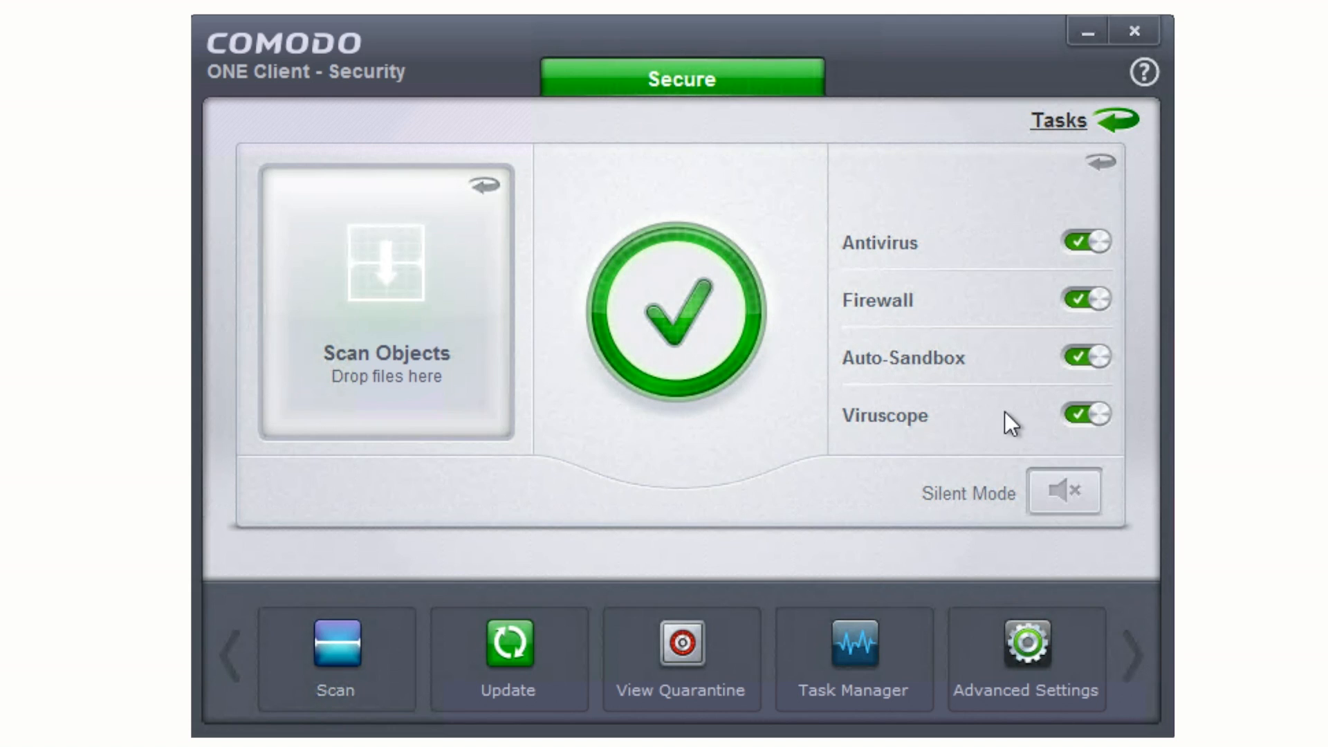
mouse_move(1040, 436)
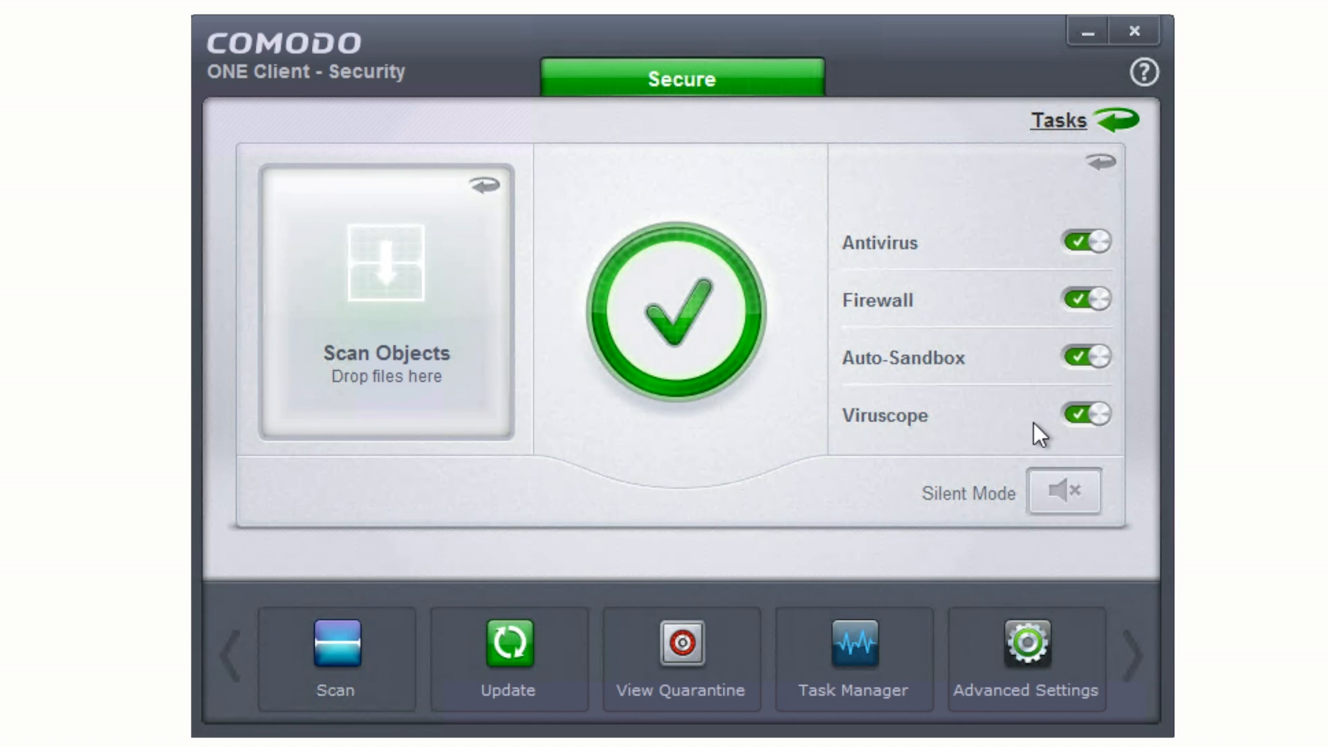
mouse_move(1044, 426)
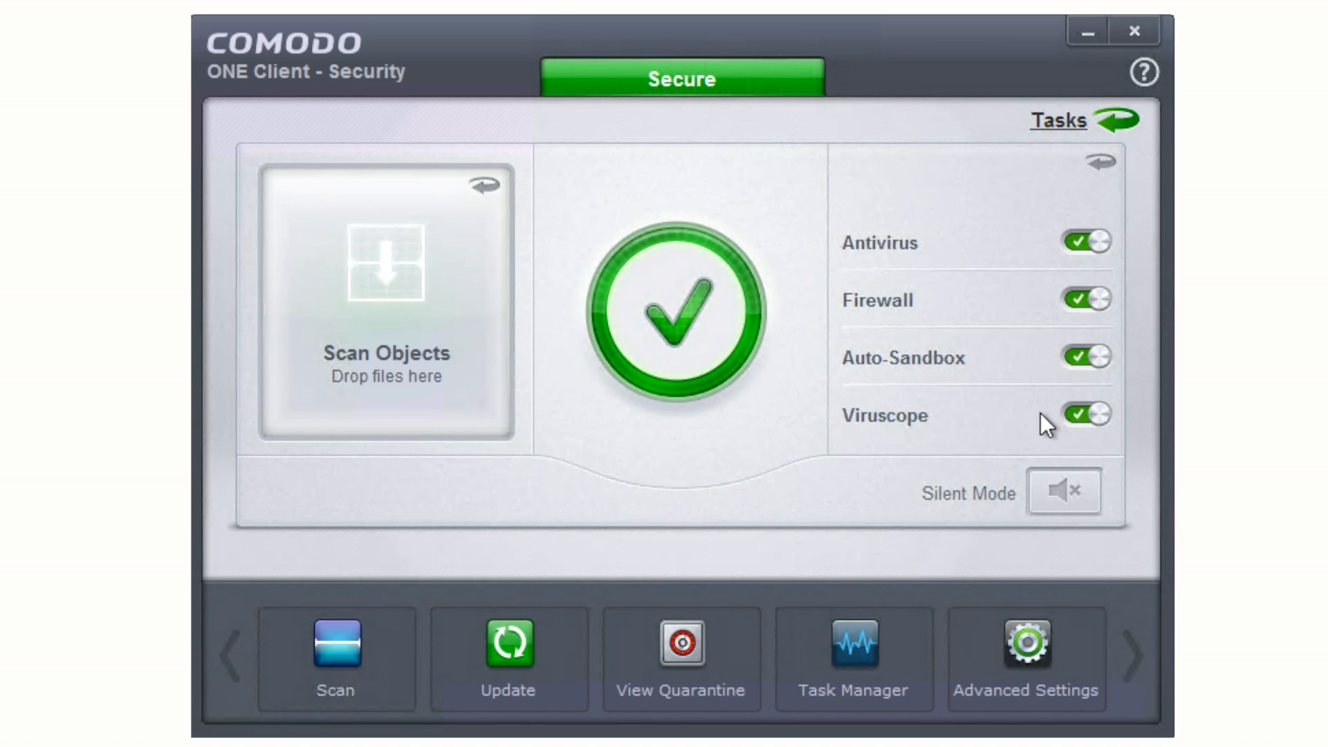
mouse_move(999, 360)
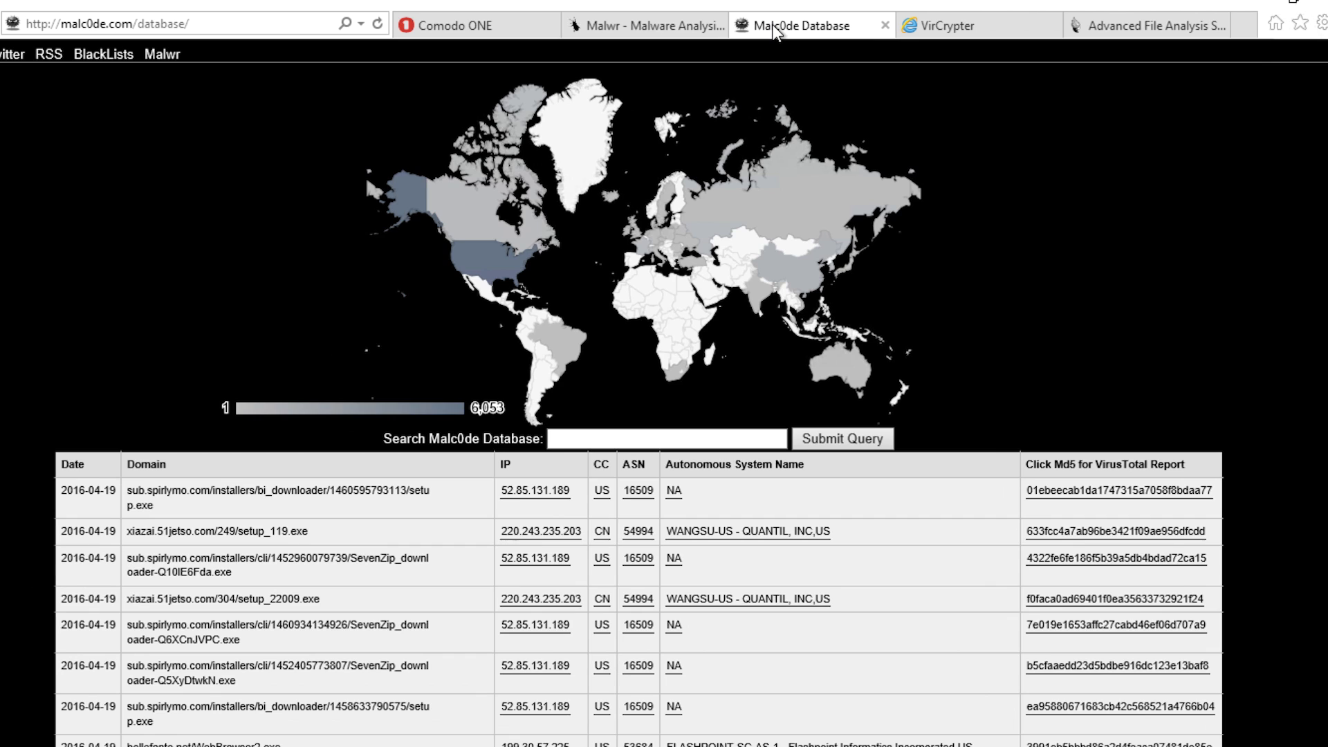
mouse_move(441, 487)
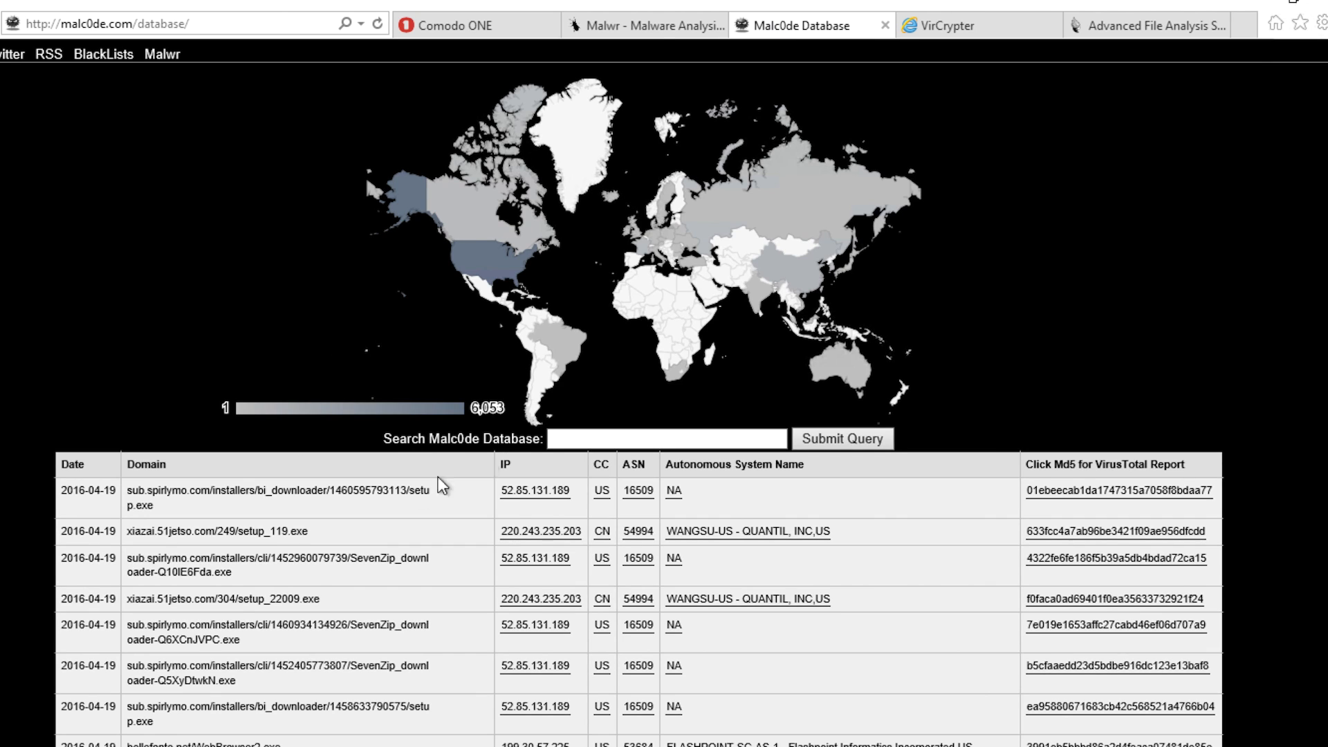
mouse_move(428, 663)
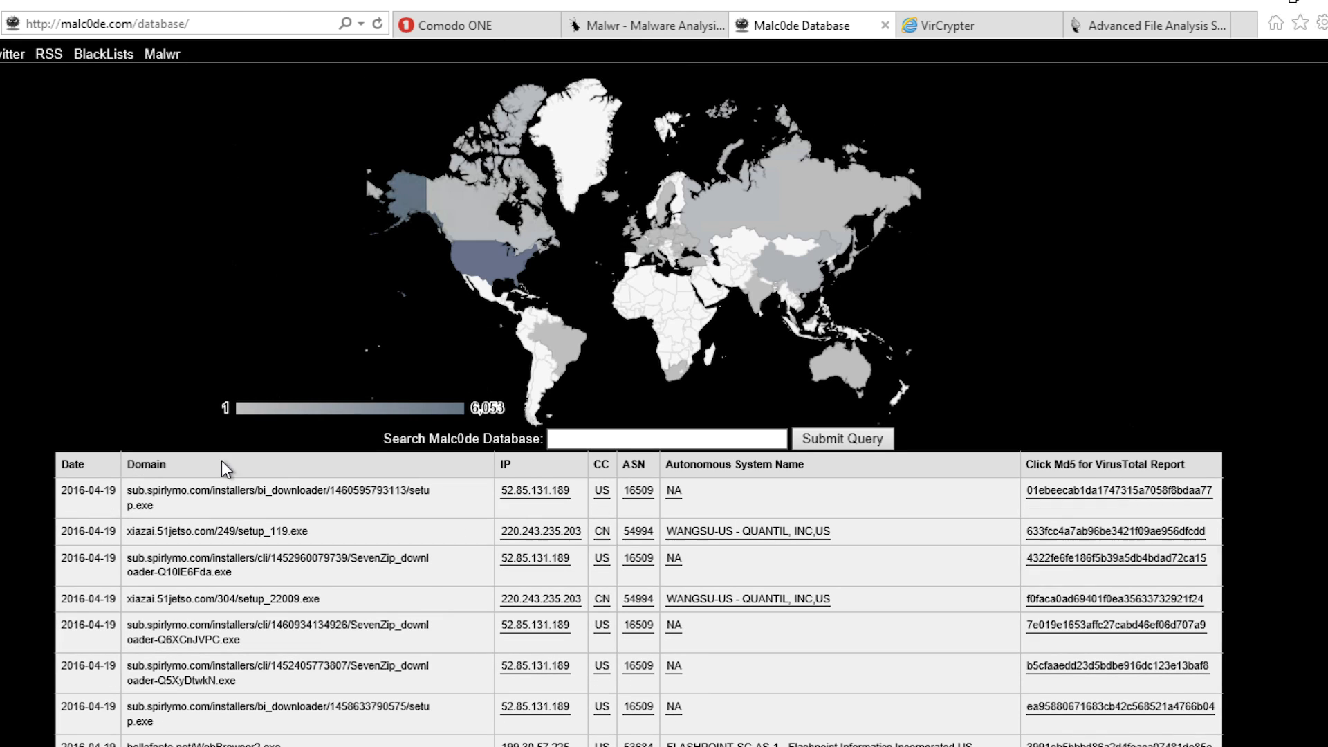
Switch from the Malc0de Database tab to the Malwr analysis site.
click(644, 25)
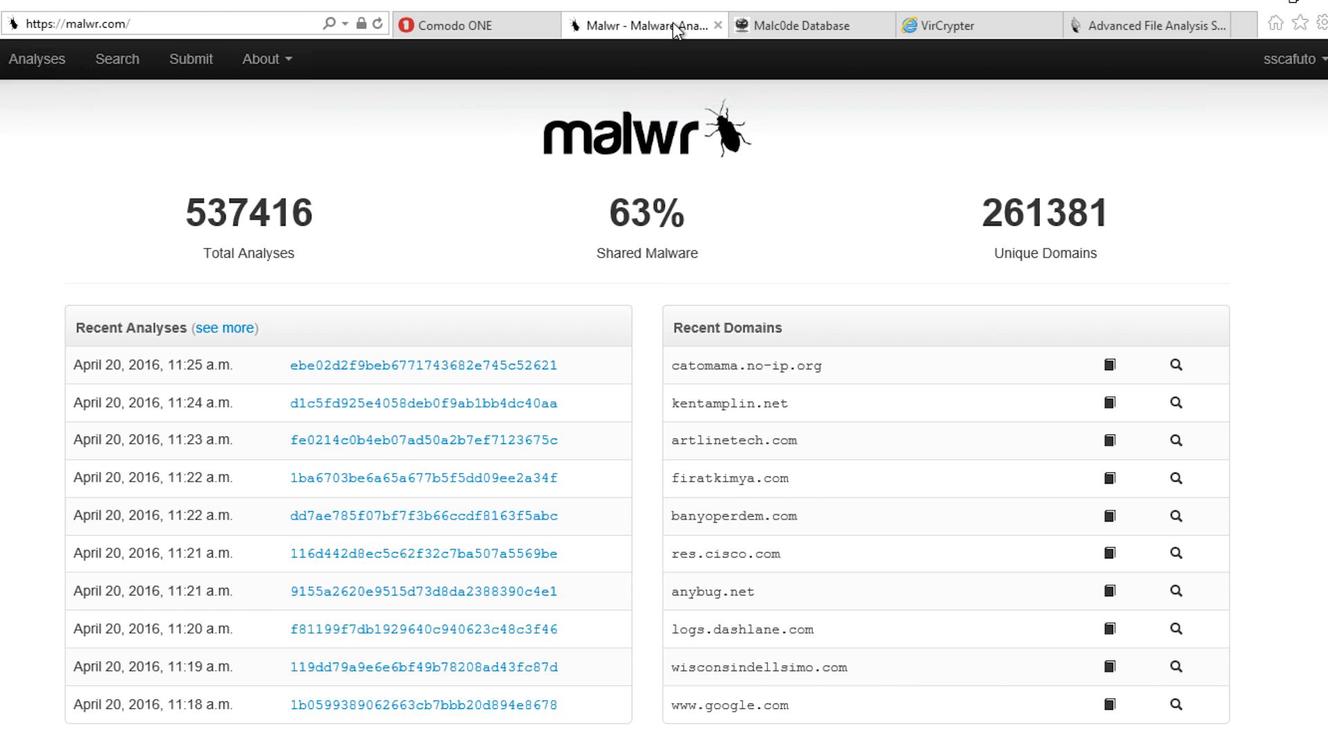
Download the newest Malwr analysed sample as ThisMayBeMalware10.exe into Desktop\Malware.
click(423, 365)
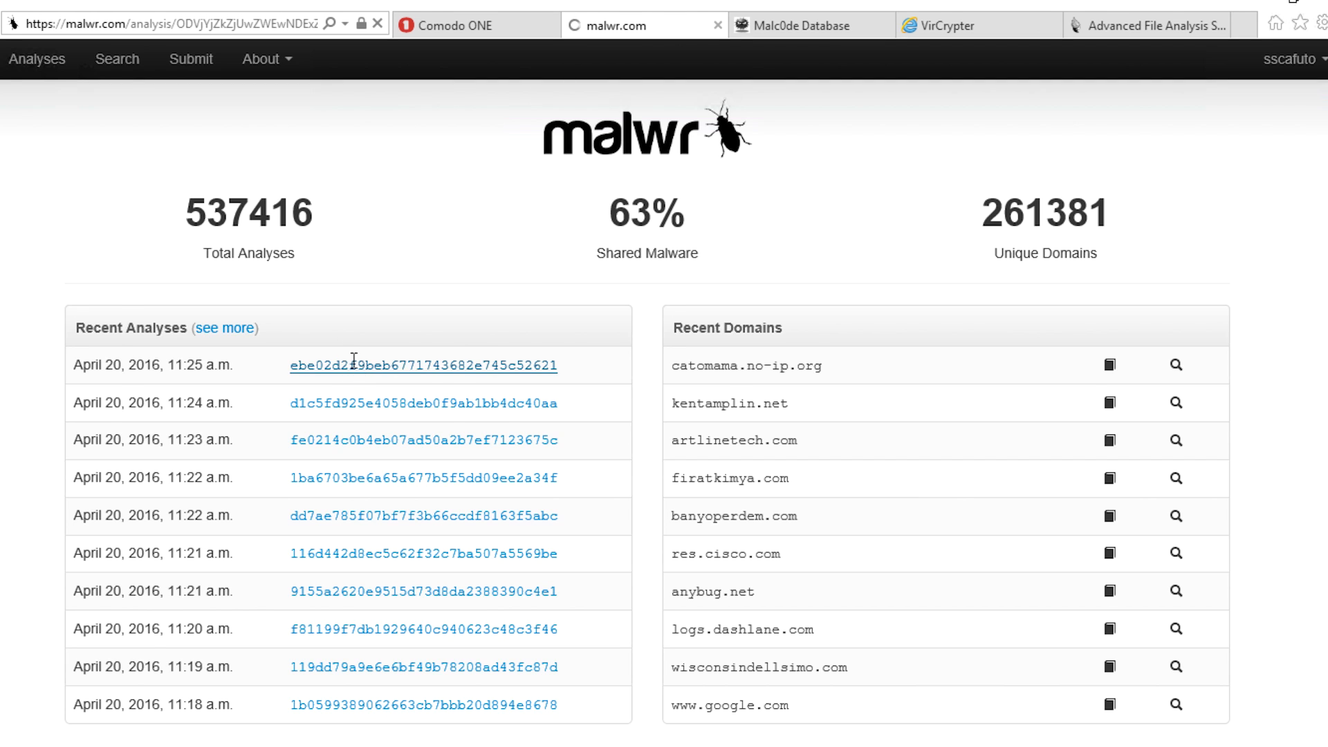
click(424, 365)
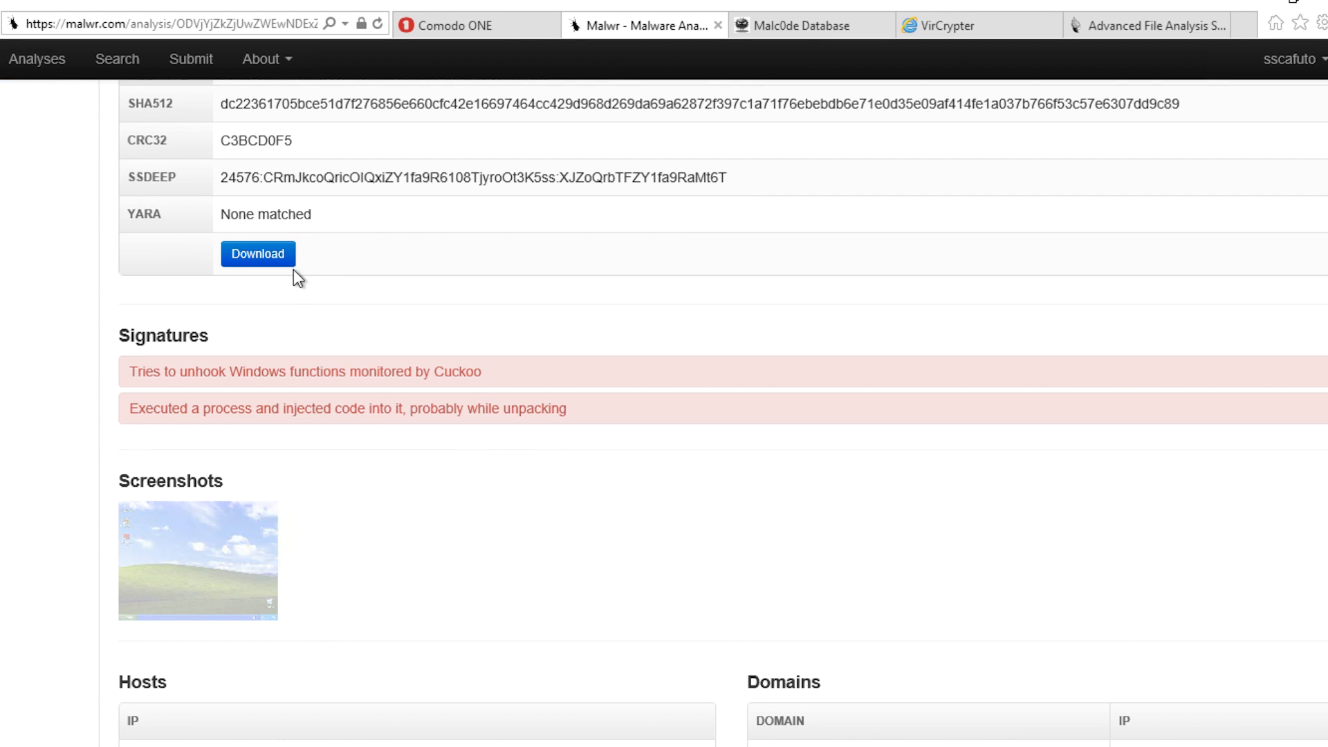
click(257, 254)
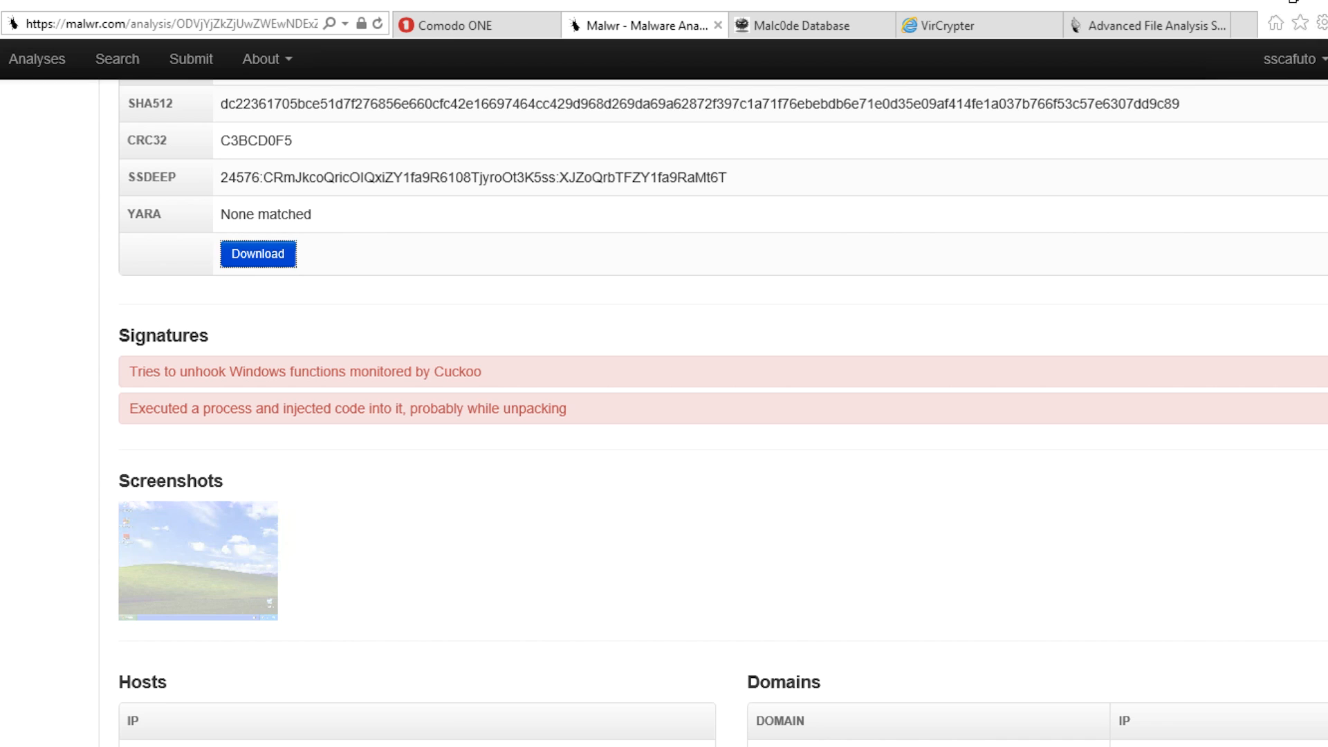
click(257, 254)
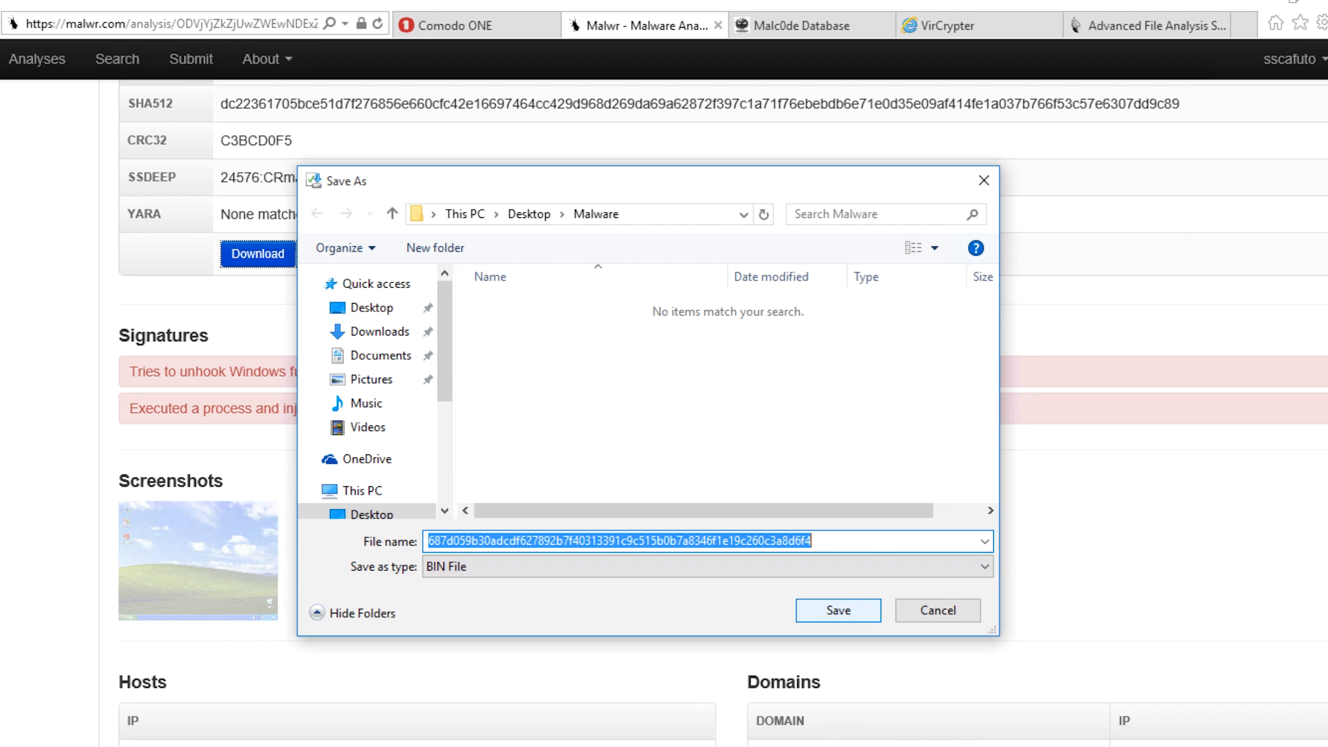
text(This ma)
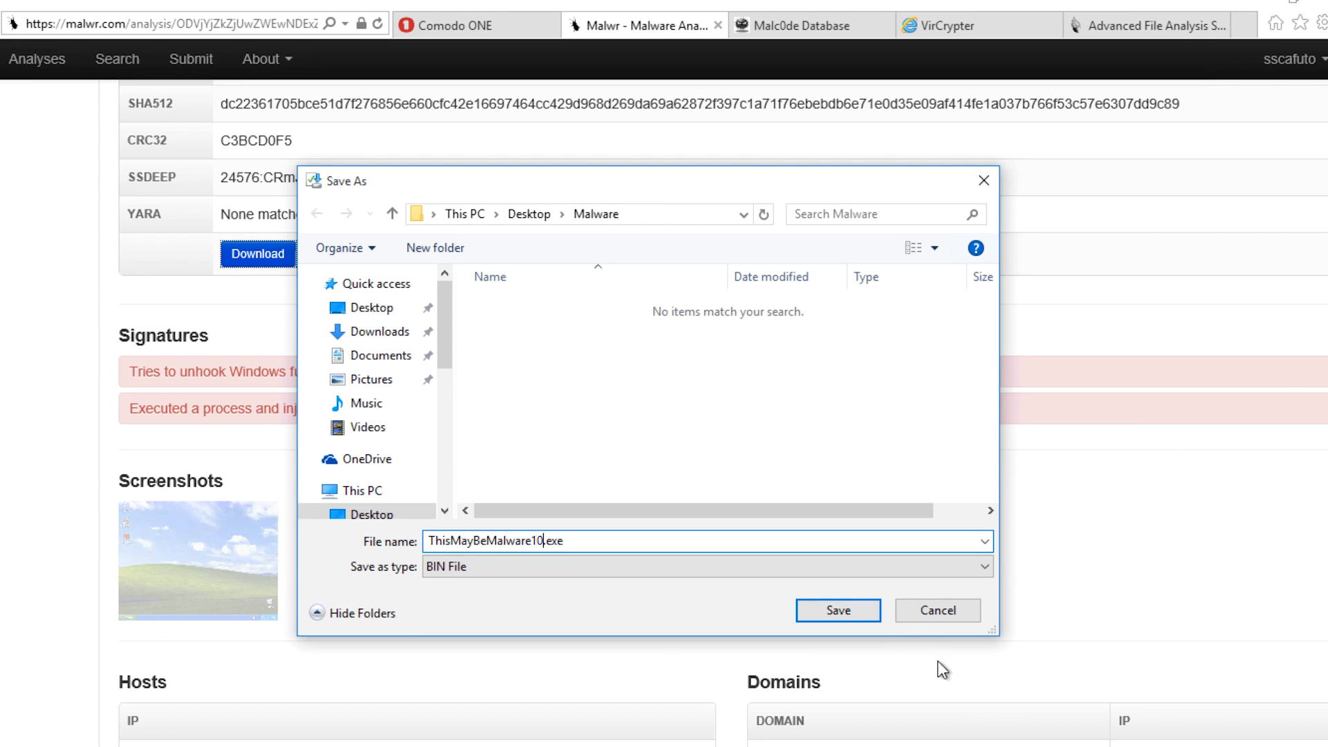
click(836, 610)
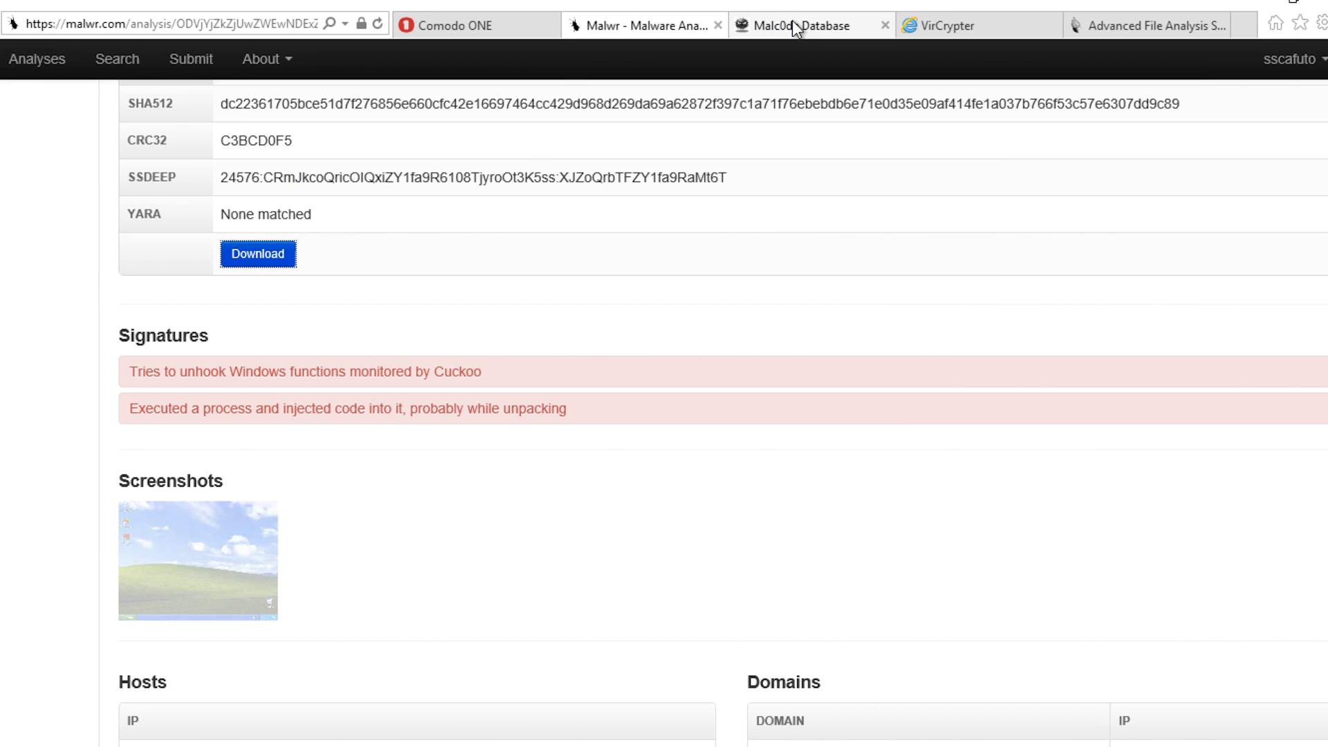
From Malc0de links, save ThisMayBeMalware11.exe and the SevenZip downloader into the Malware folder.
click(802, 26)
text(ThisMayBeMalware11.exe)
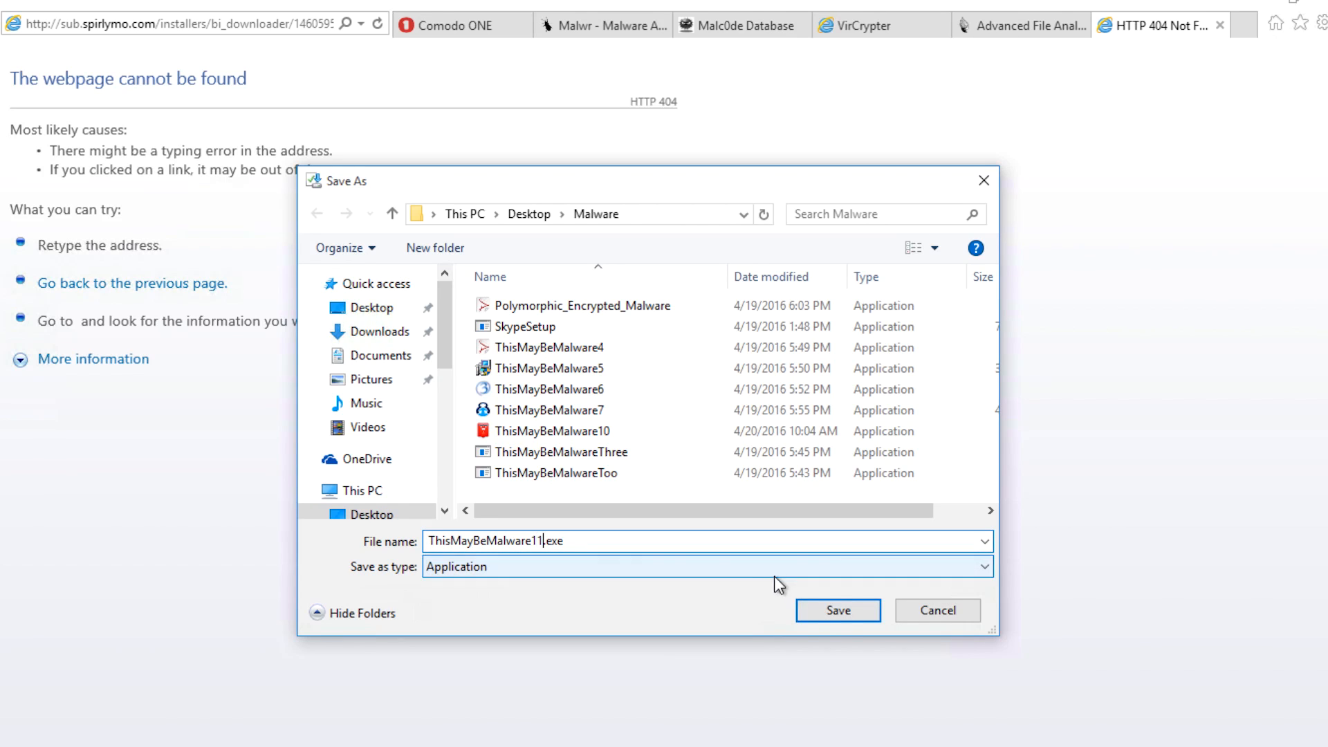
click(732, 24)
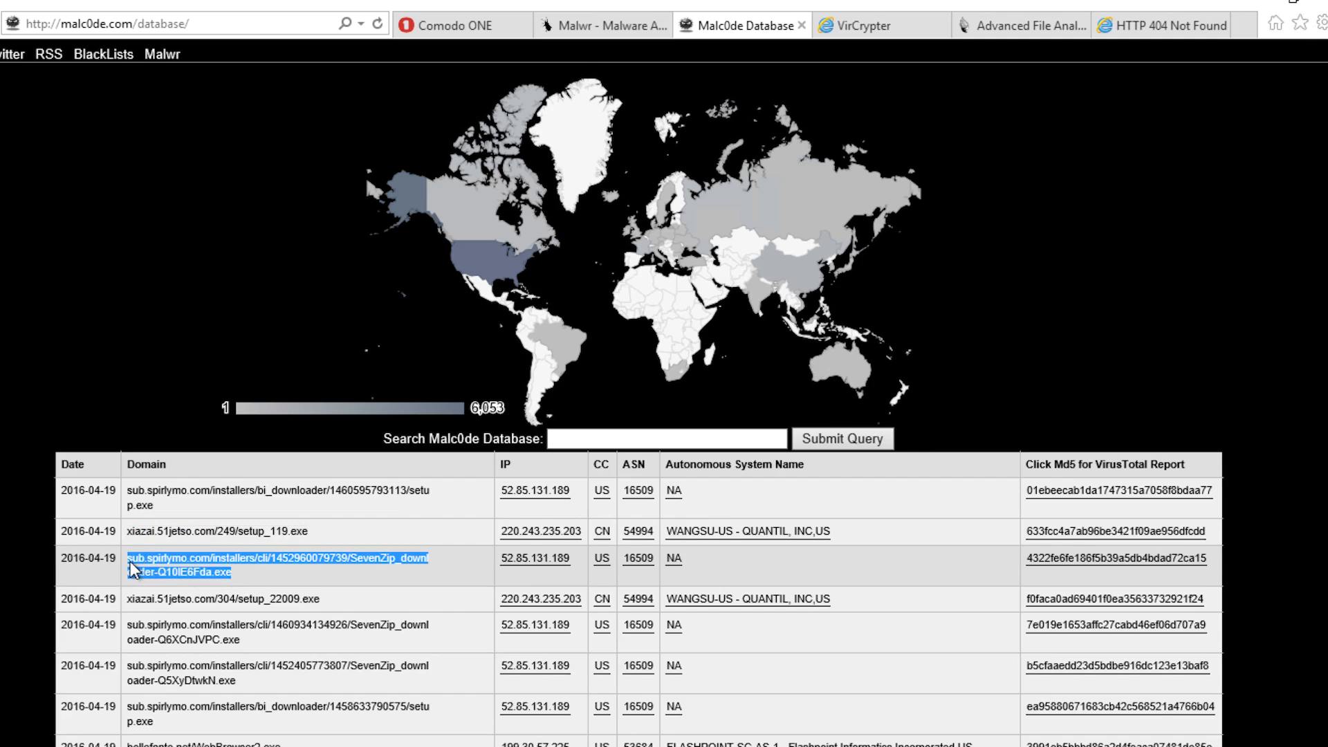
mouse_move(603, 25)
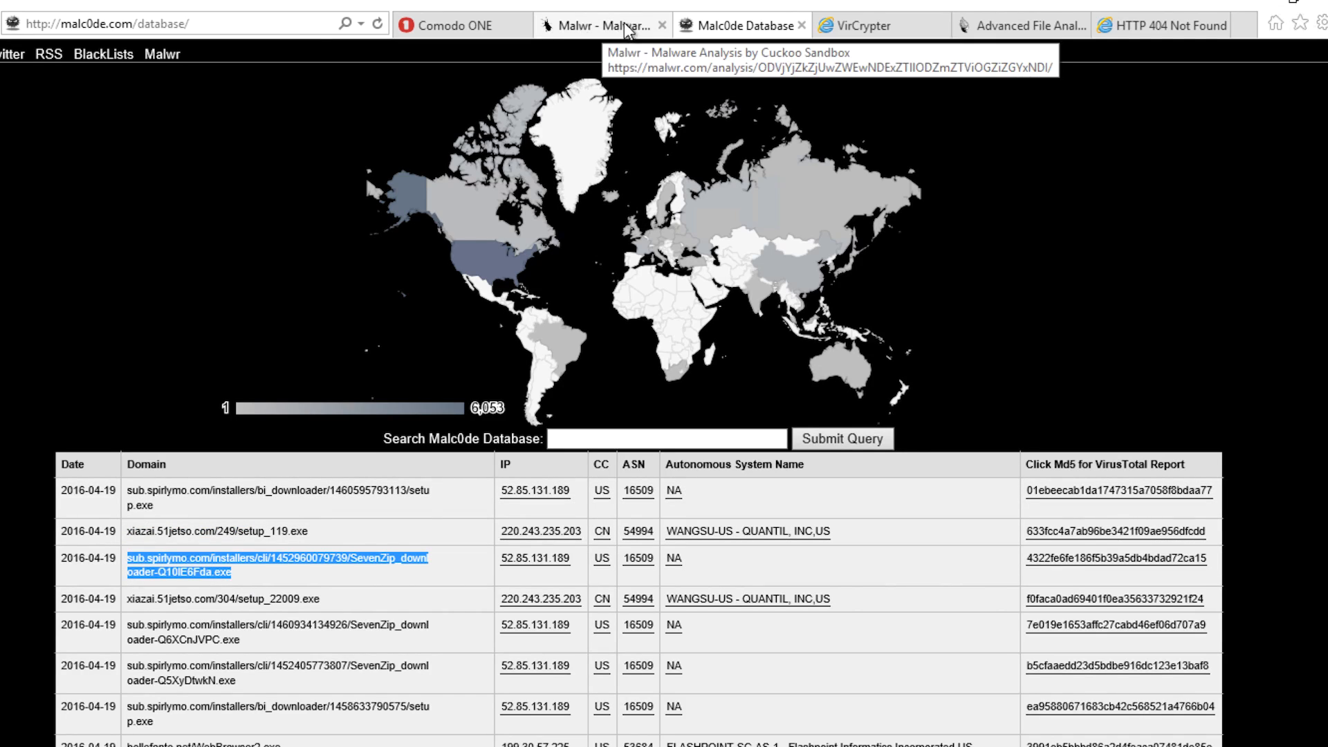
right_click(204, 576)
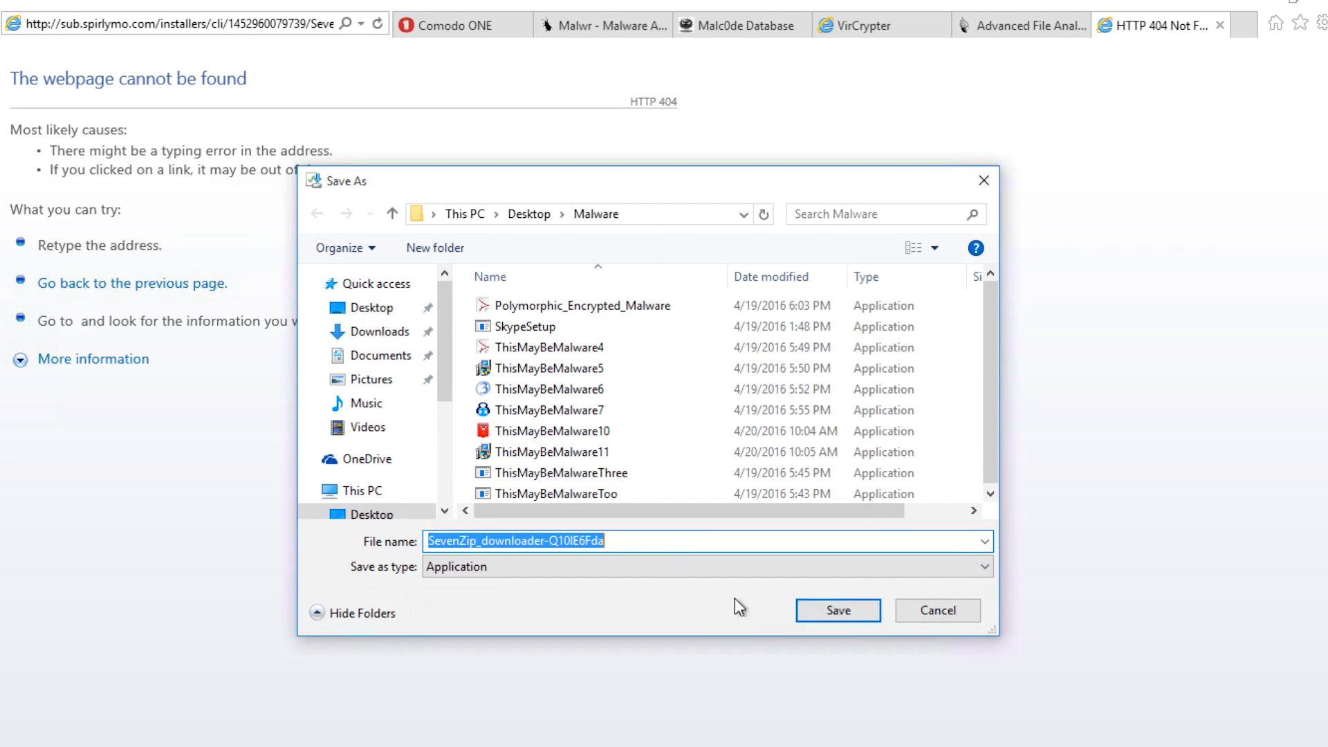
click(549, 451)
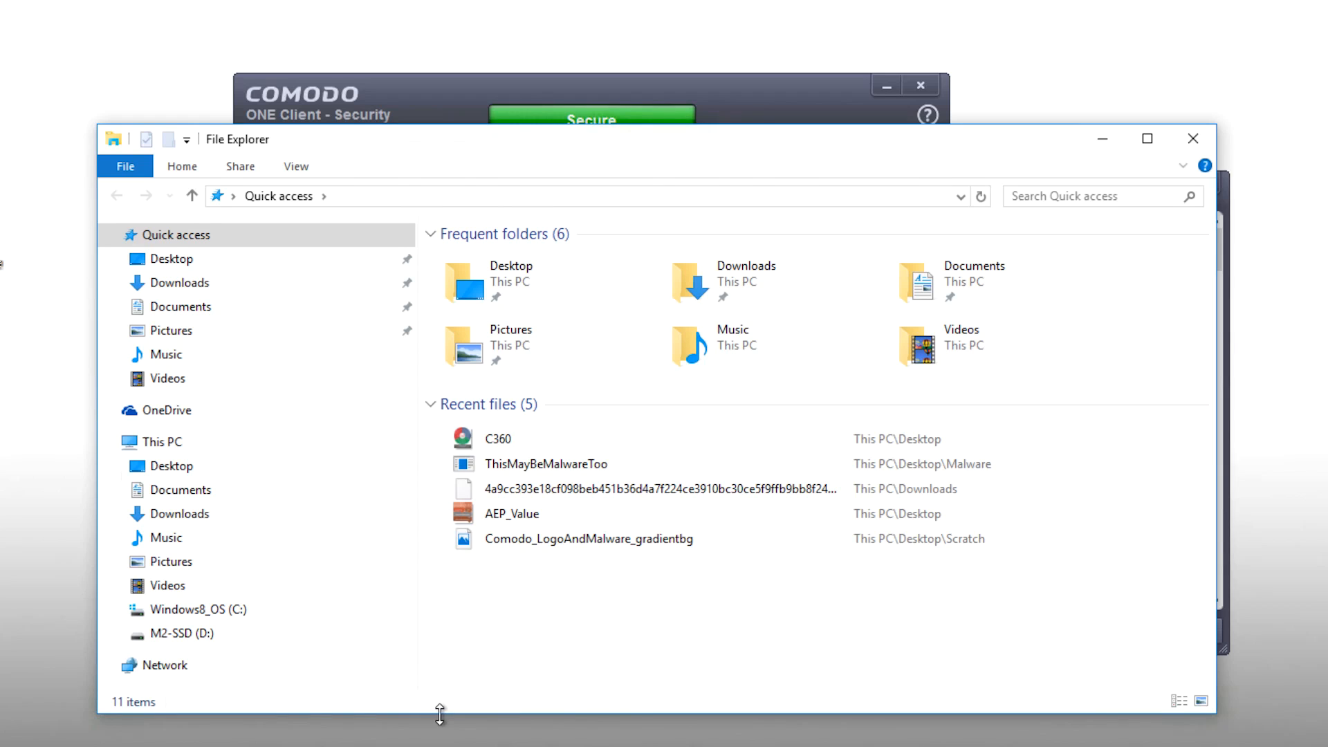
Run ThisMayBeMalware11 from the Desktop\Malware folder so it launches in containment.
click(172, 465)
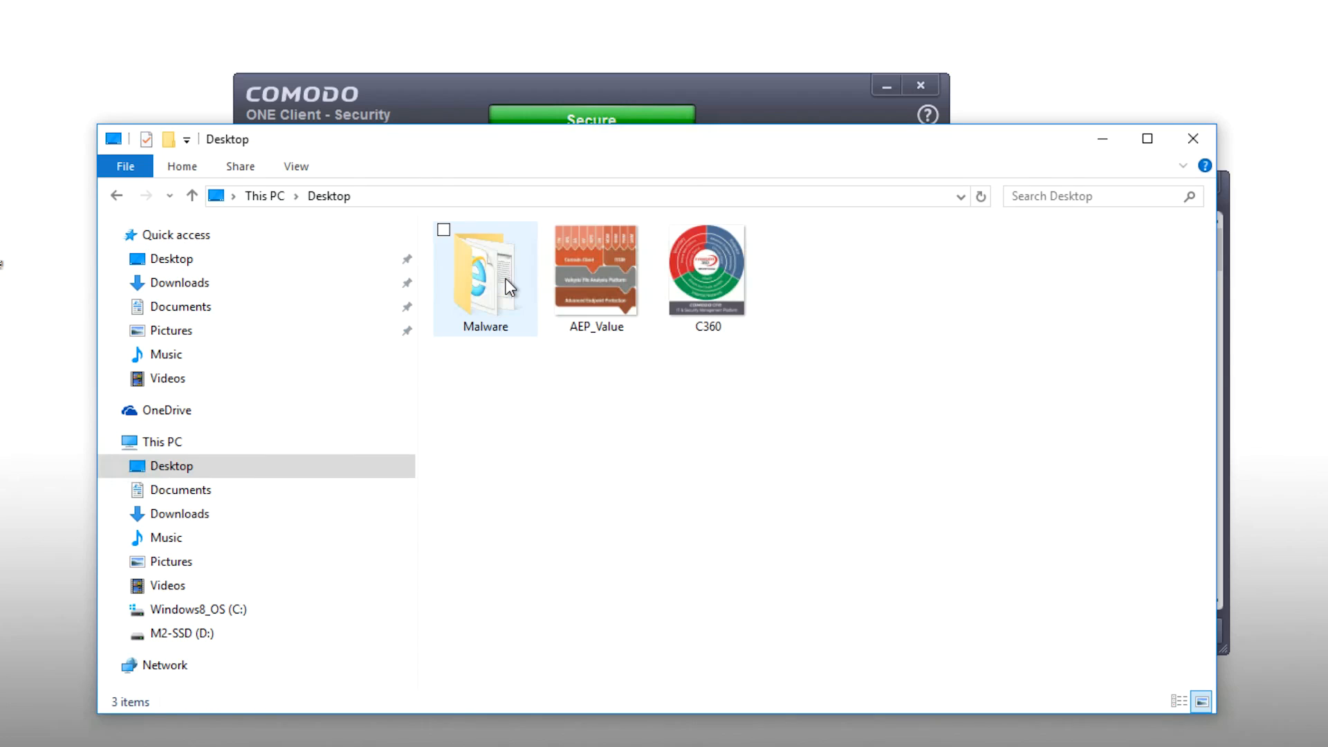
double_click(486, 271)
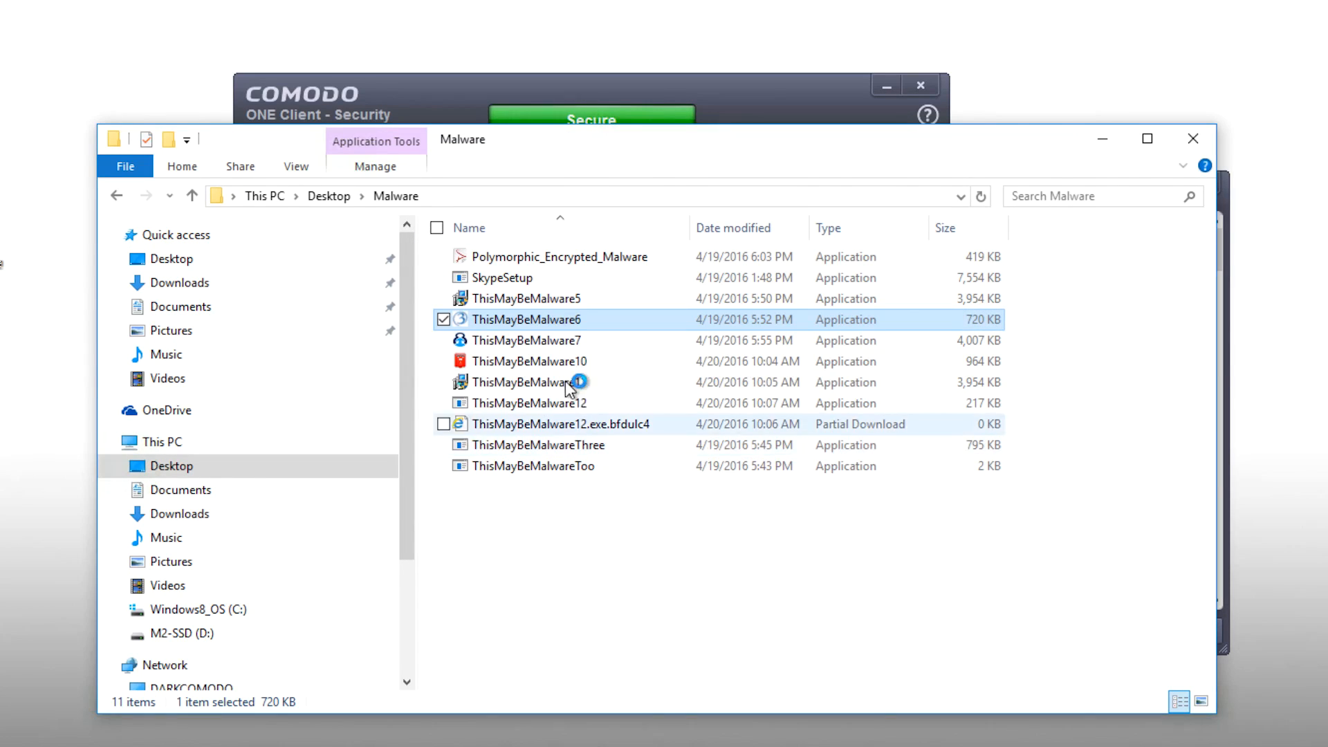
click(525, 340)
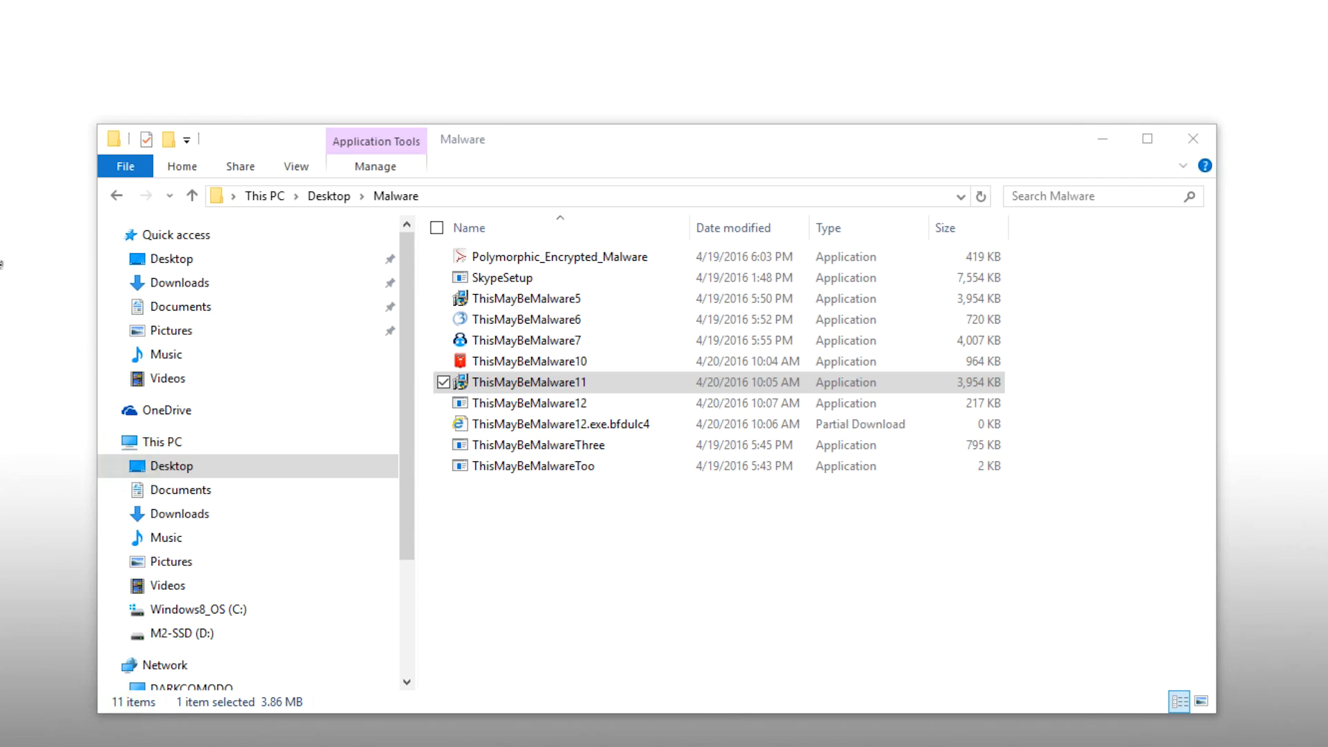
double_click(525, 382)
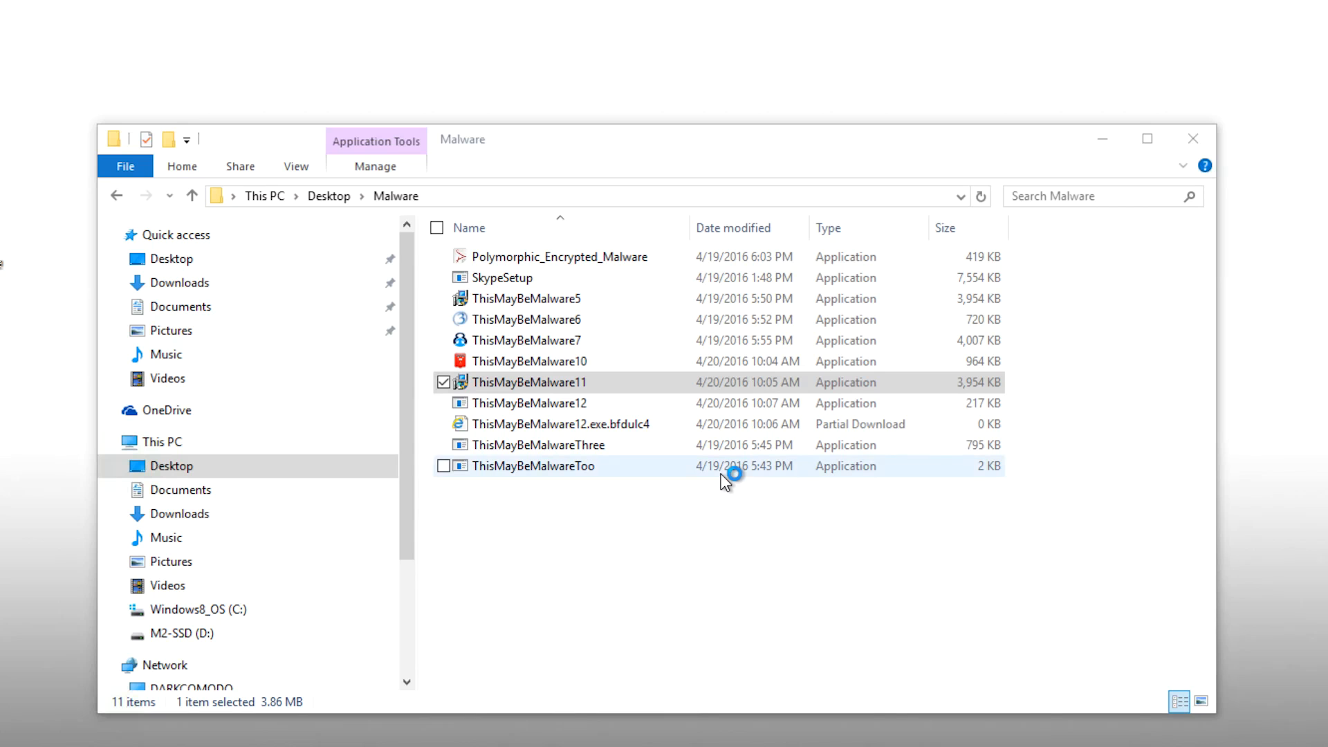
mouse_move(696, 472)
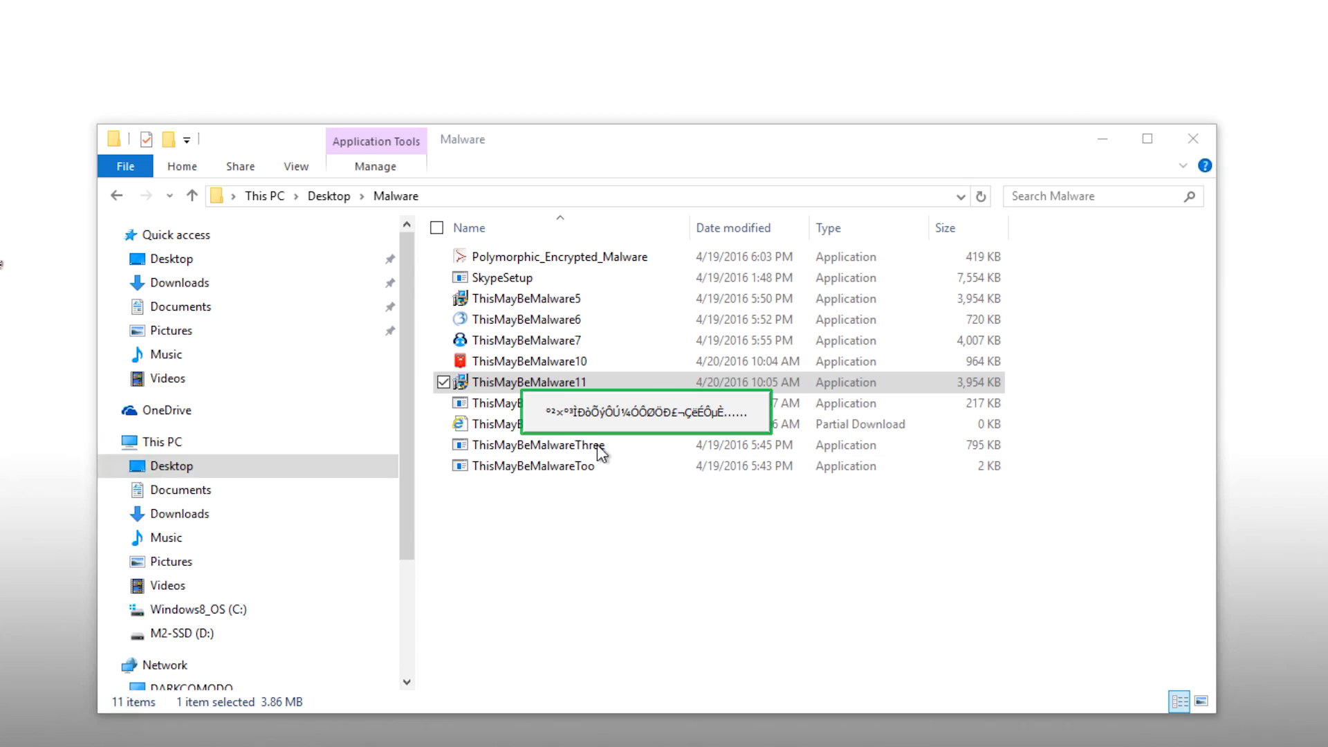
mouse_move(754, 441)
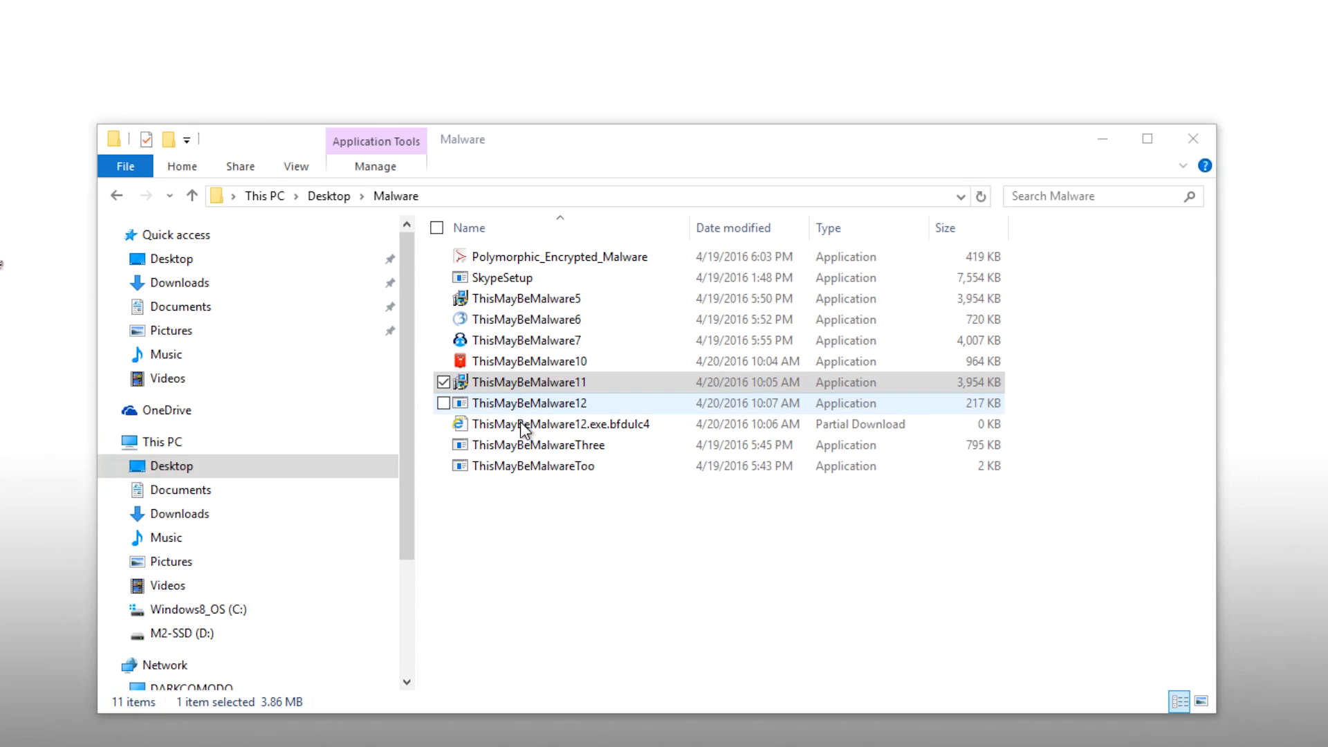
Run the ThisMayBeMalware12 installer, extract it and complete its installation inside containment.
double_click(525, 382)
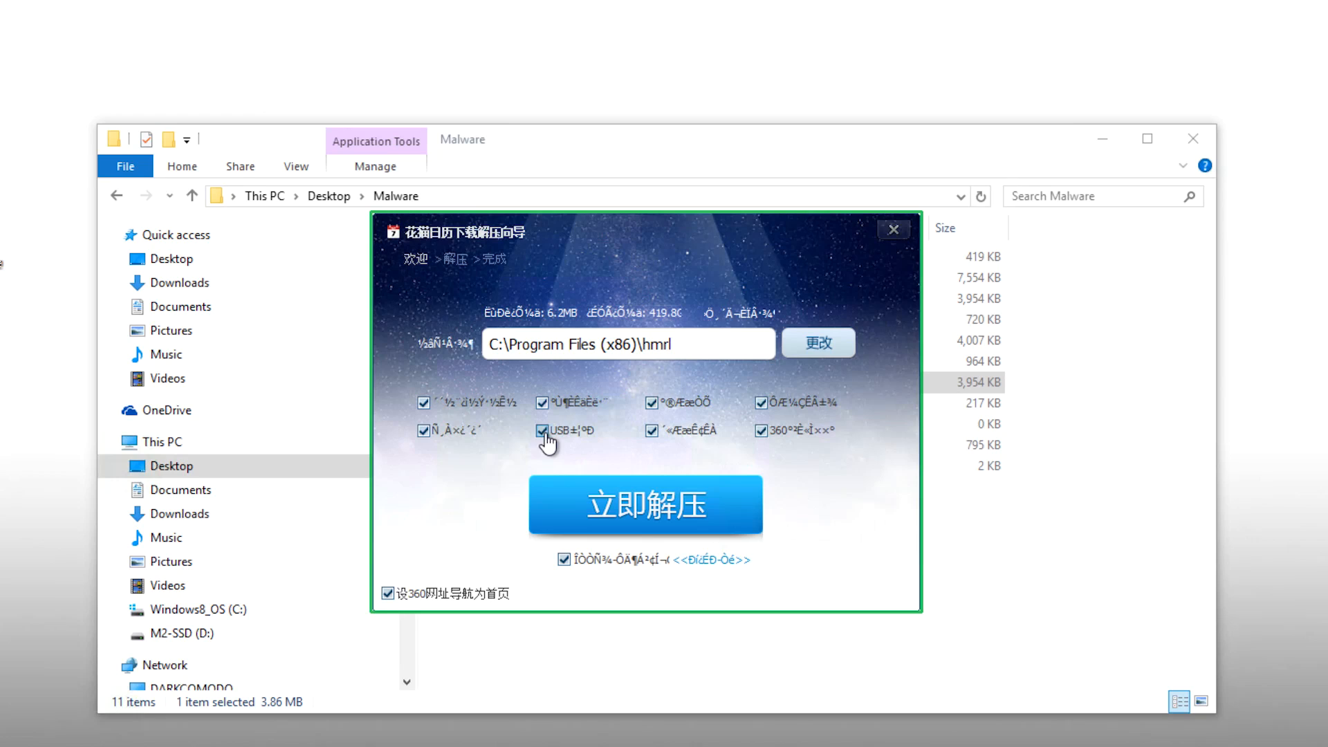
click(541, 430)
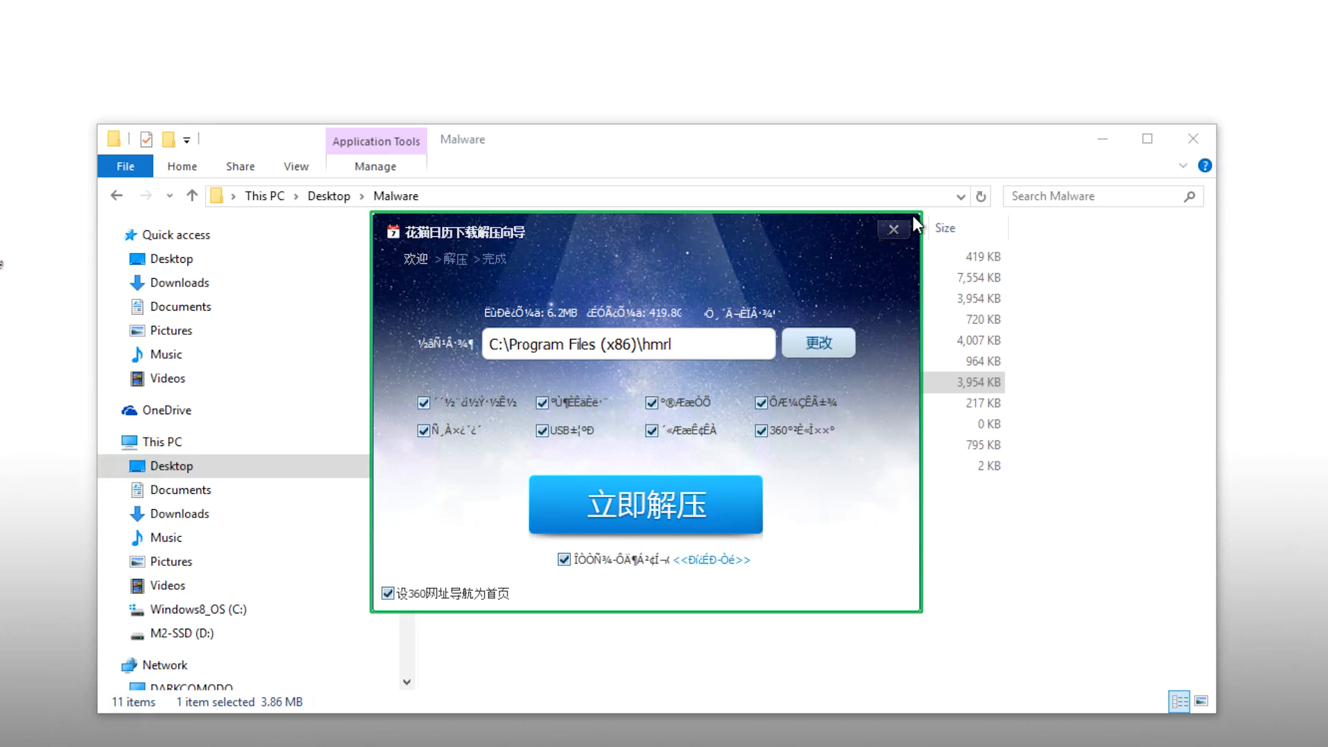
mouse_move(684, 224)
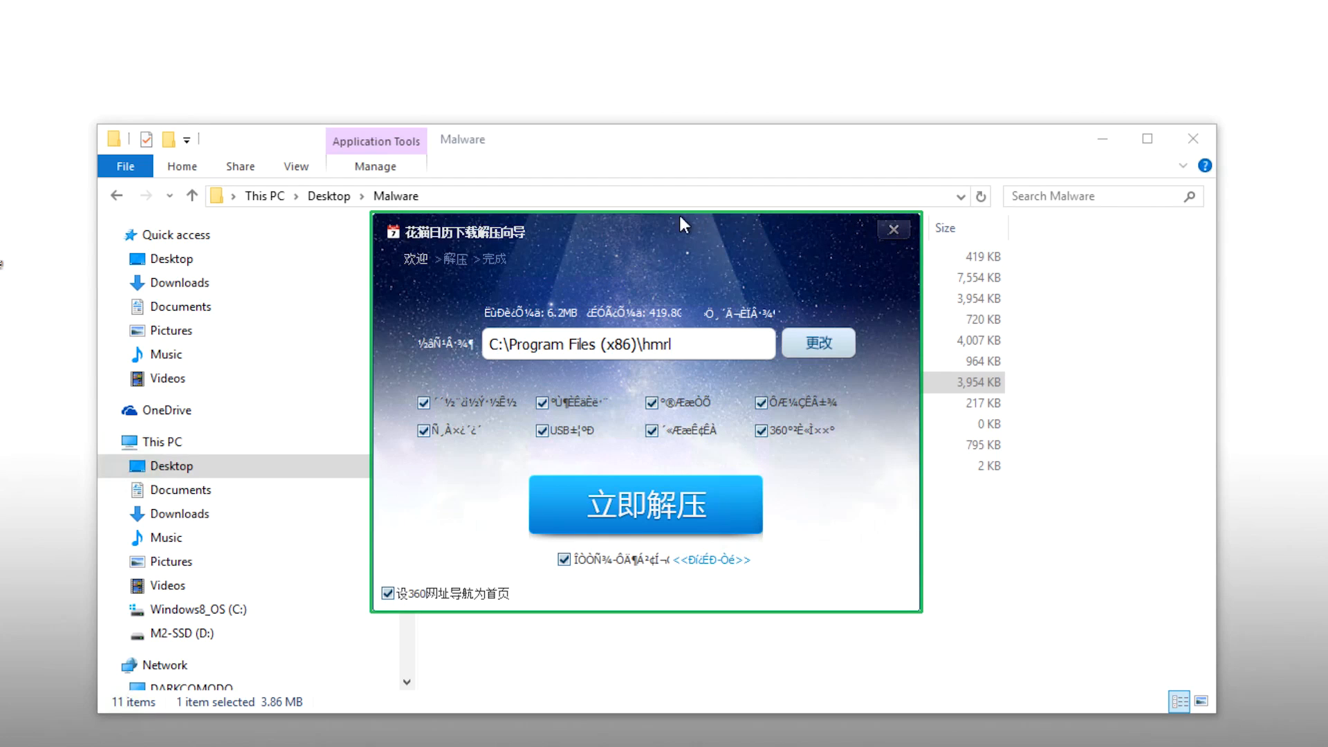
mouse_move(437, 225)
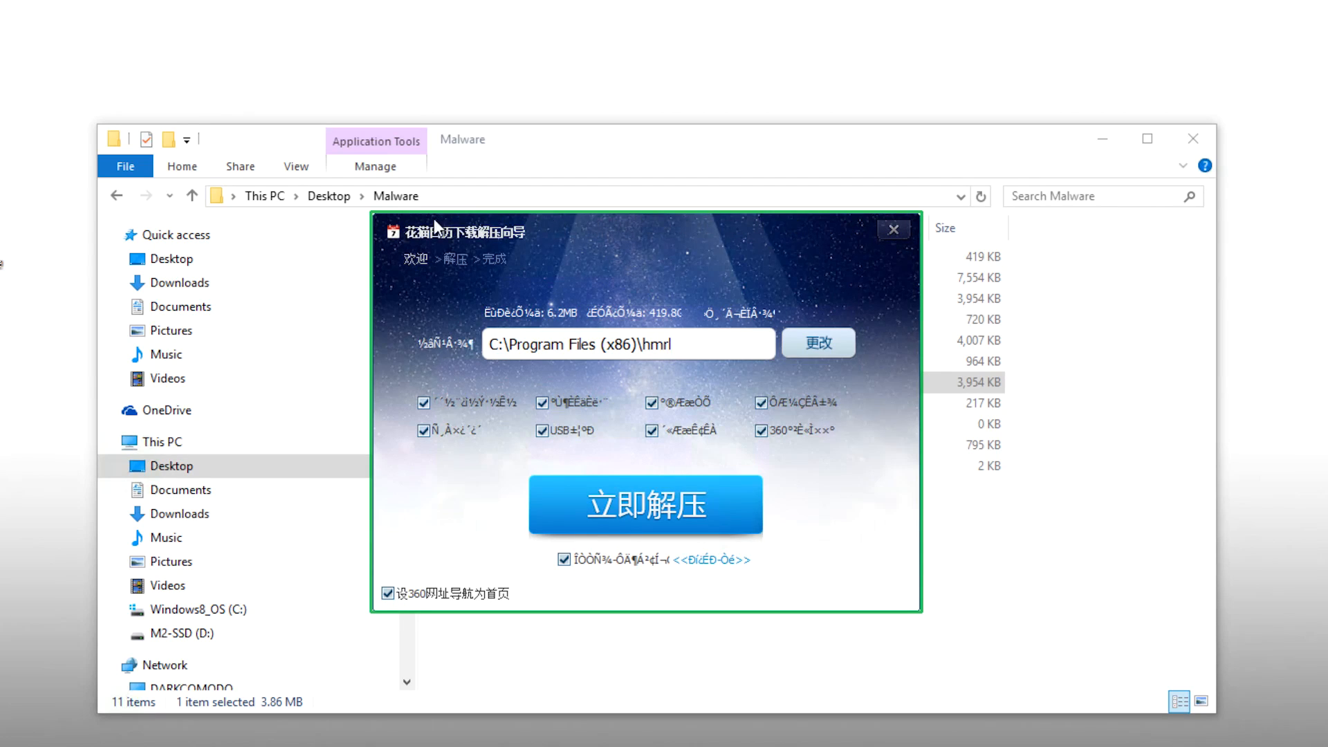
mouse_move(383, 226)
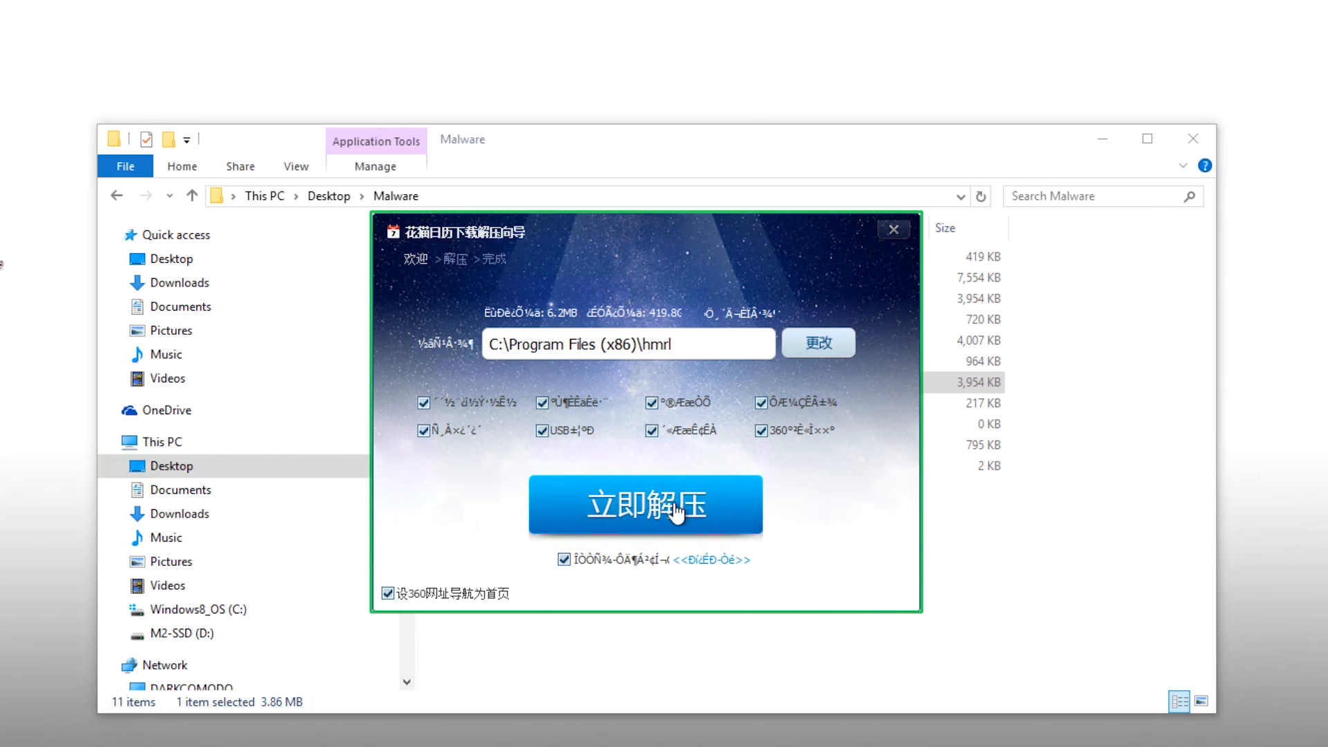
click(644, 504)
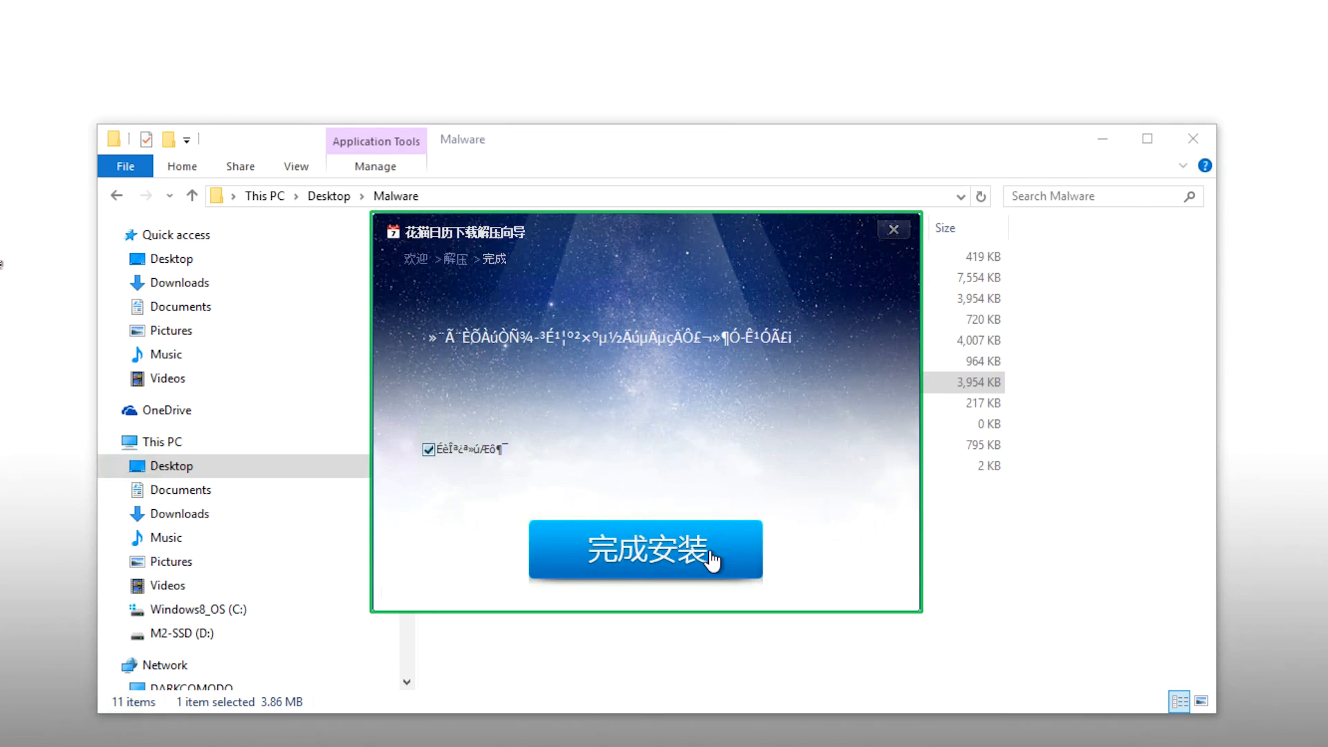
click(644, 548)
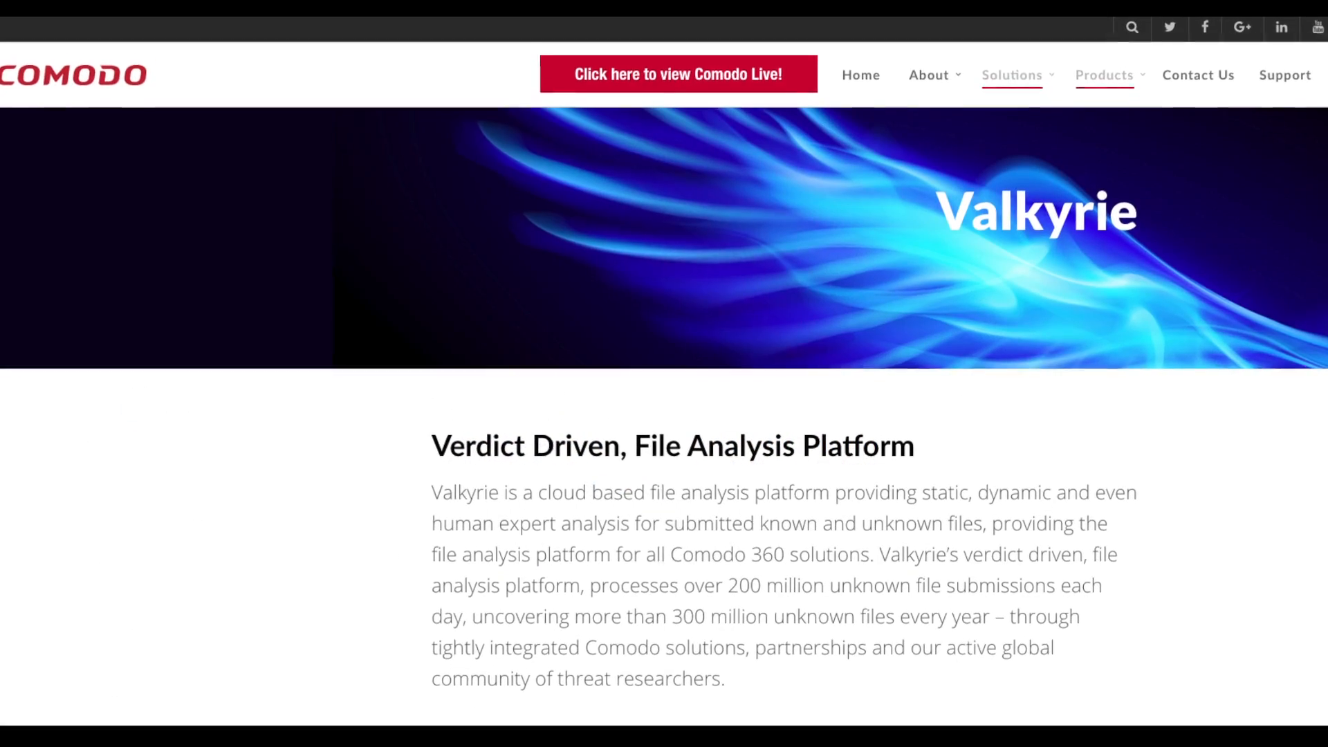
scroll(down, 3)
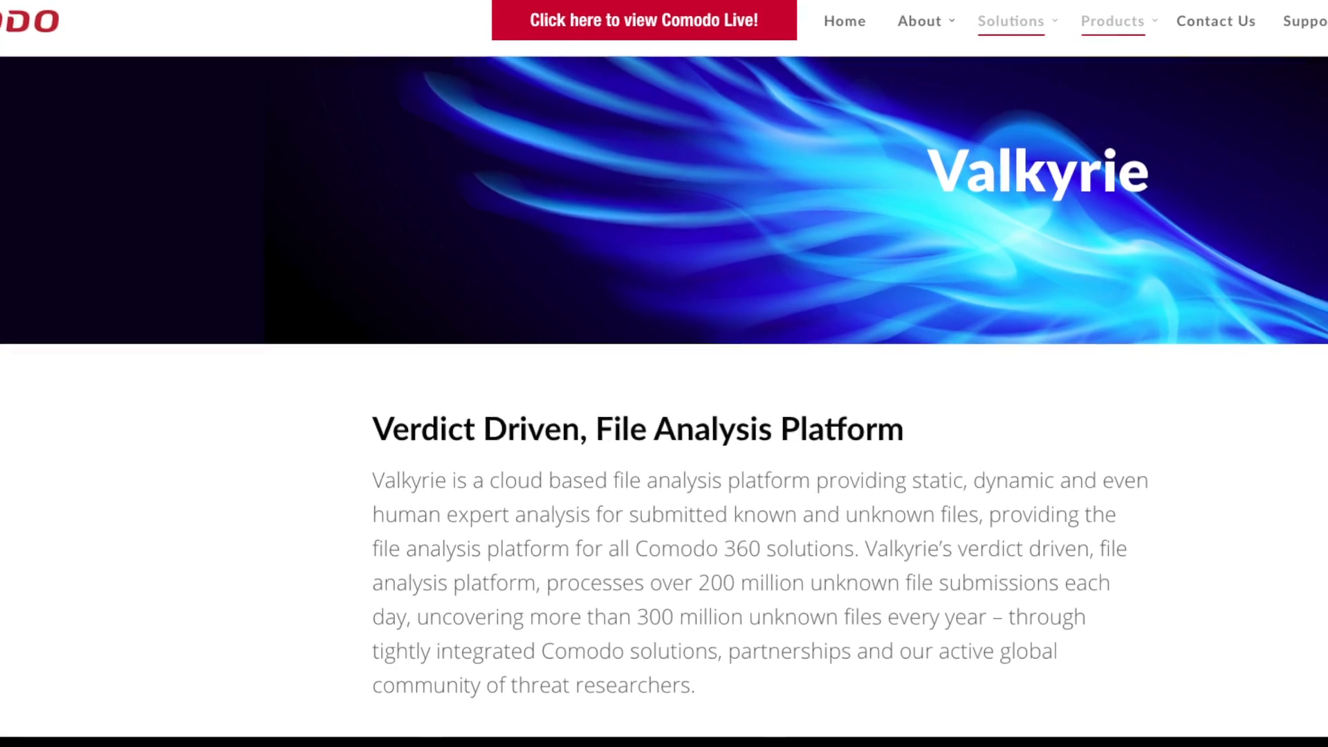
scroll(down, 3)
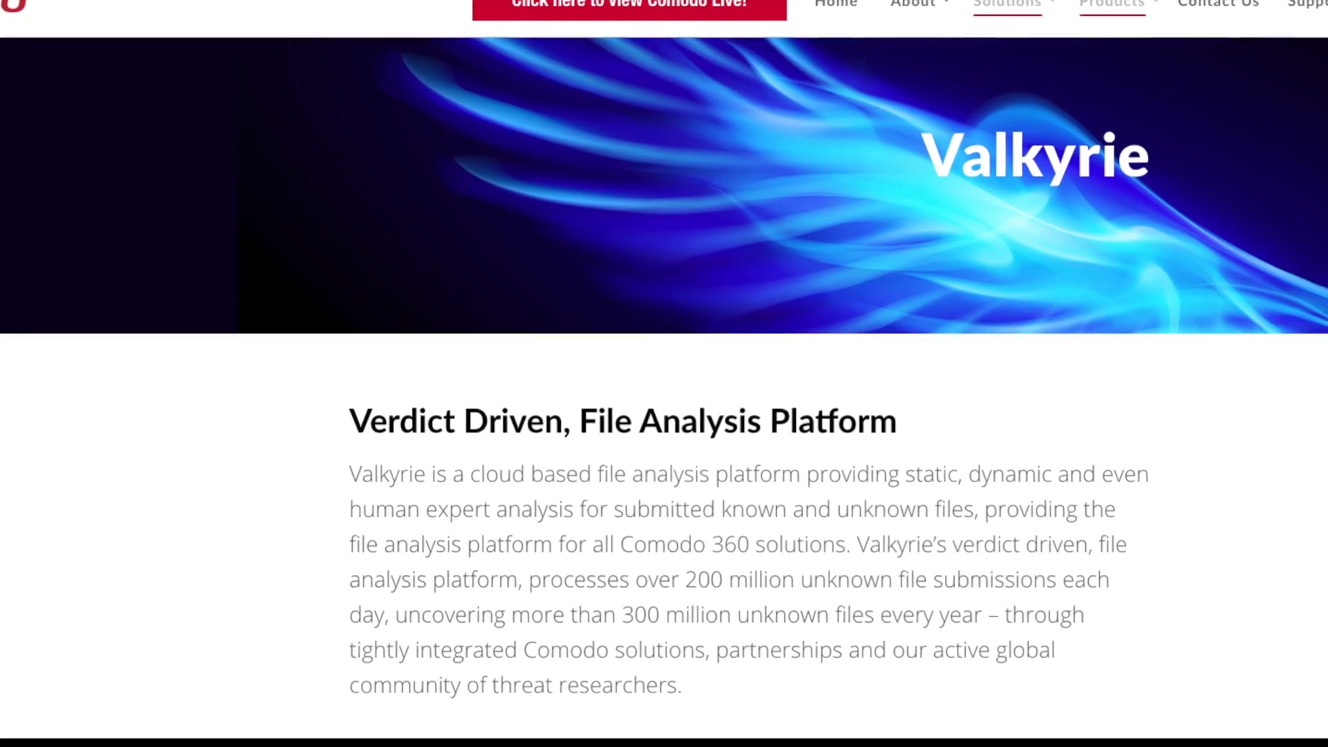
scroll(down, 3)
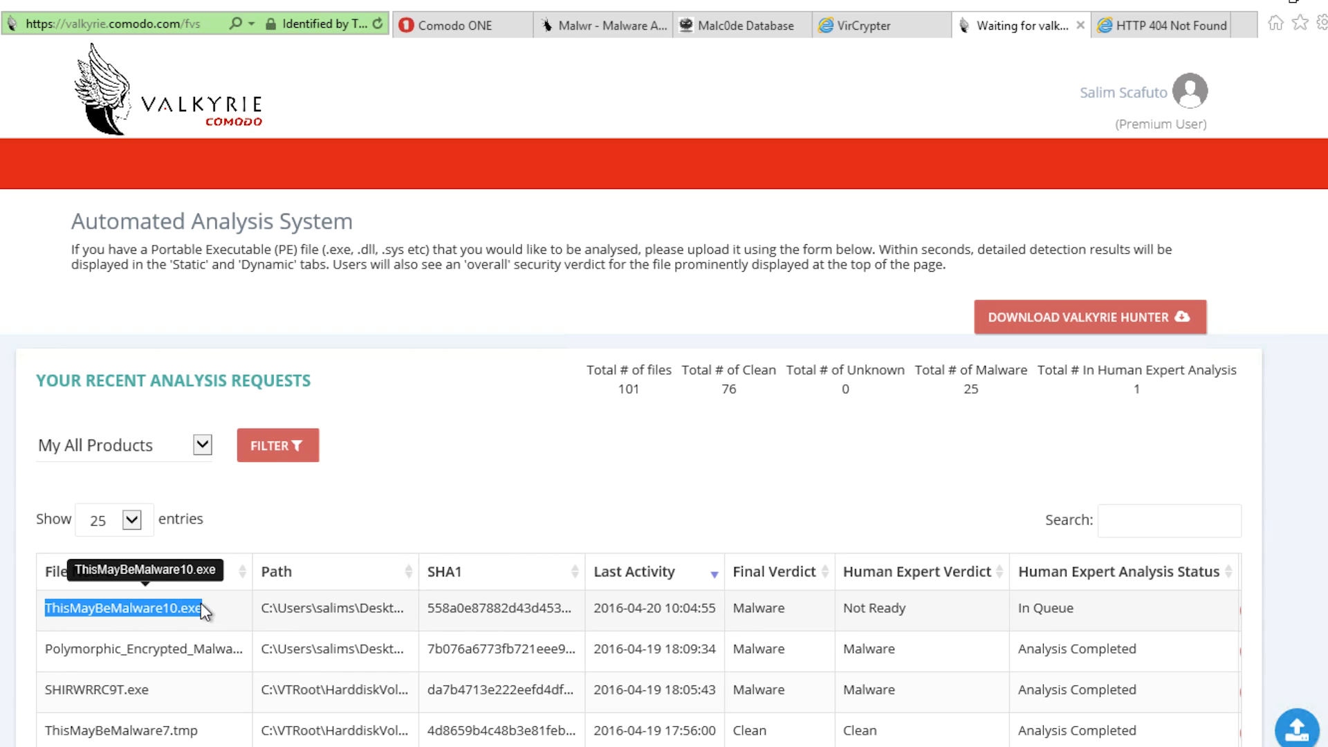
mouse_move(942, 627)
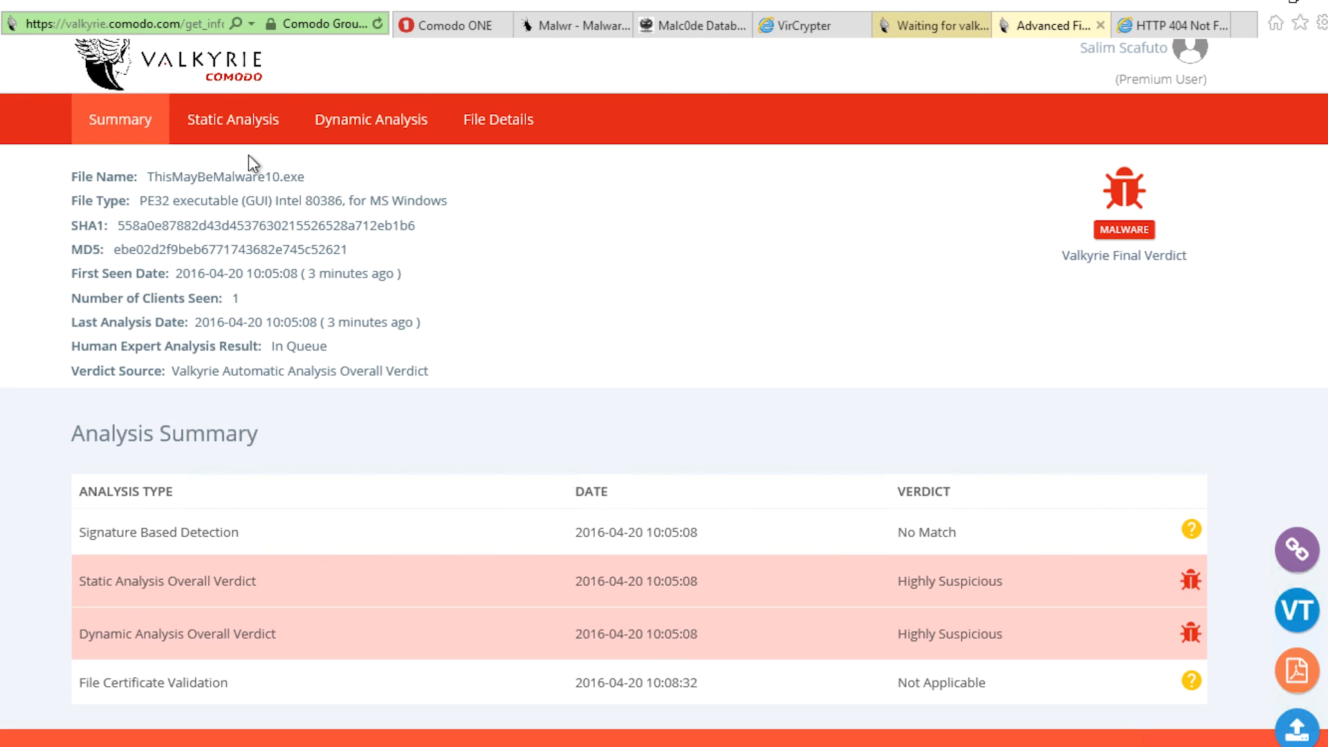
Review the Static and Dynamic Analysis reports, both Highly Suspicious with keystroke logging flagged.
click(233, 120)
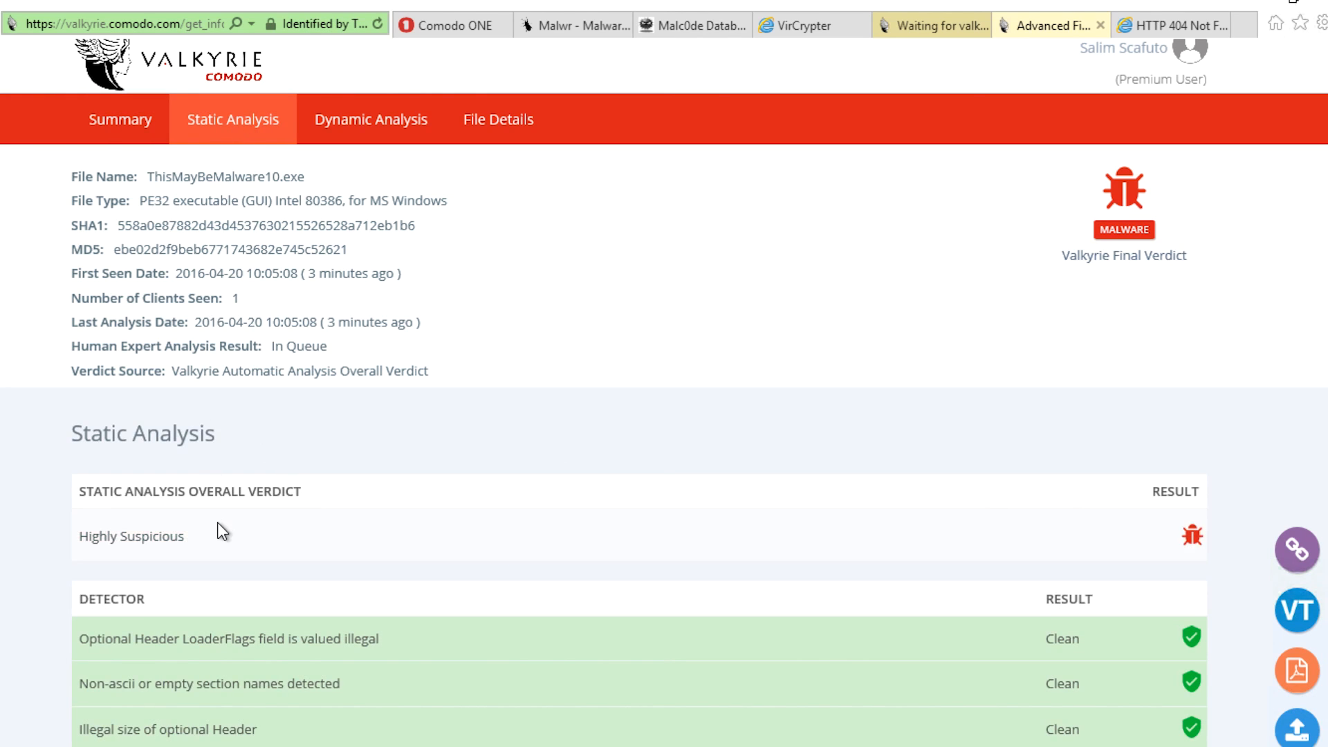
scroll(down, 3)
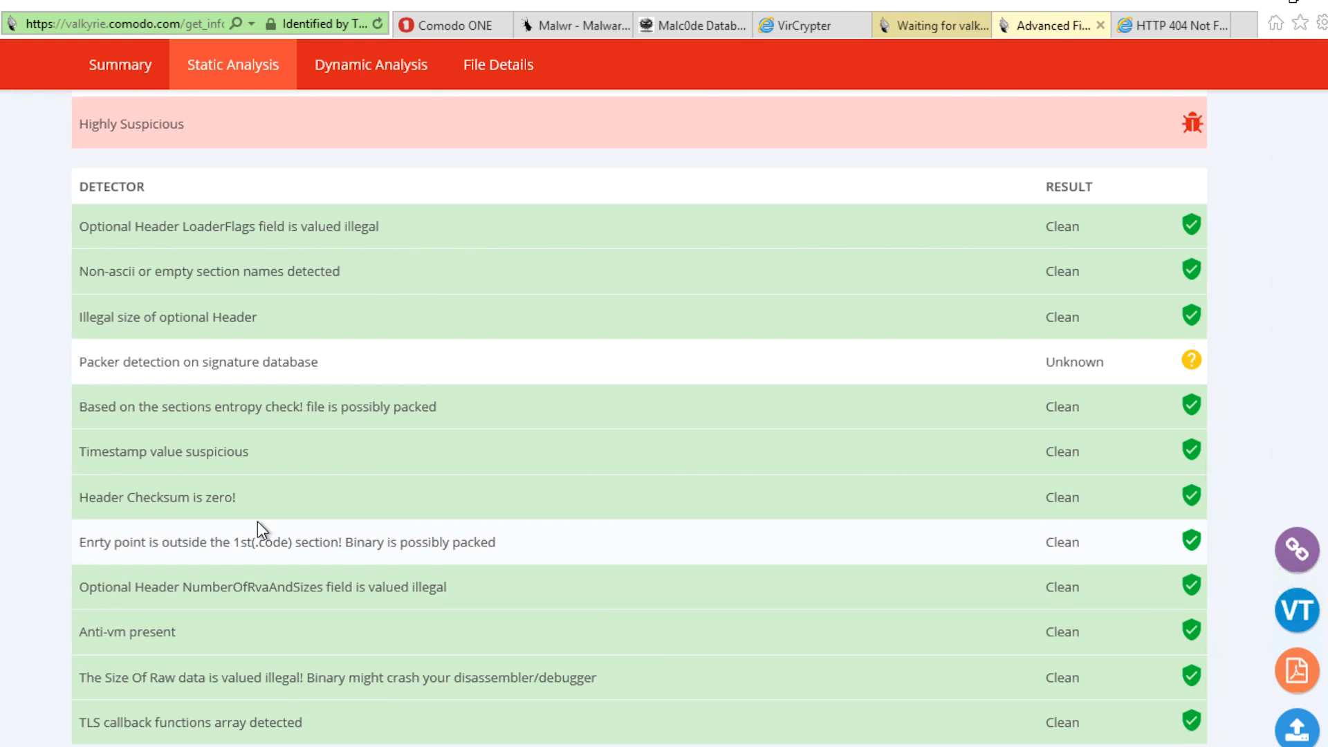
click(370, 164)
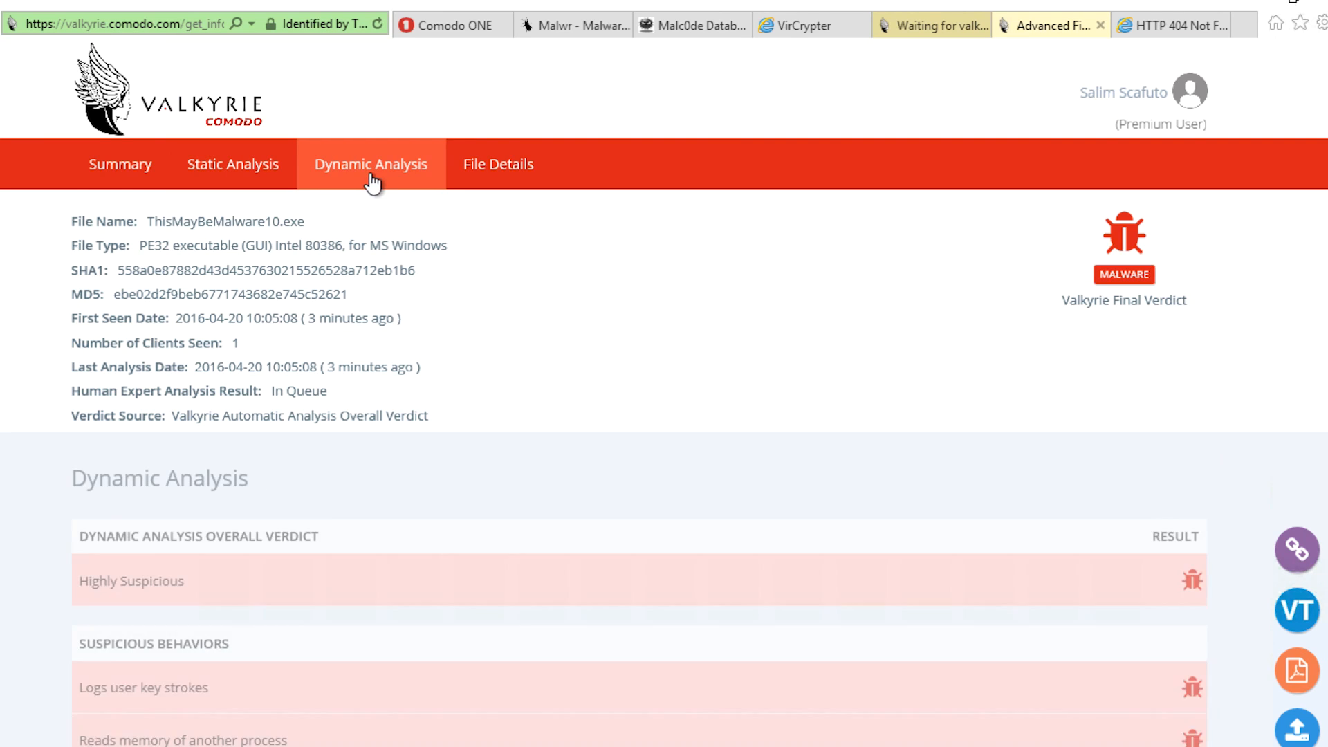
mouse_move(59, 546)
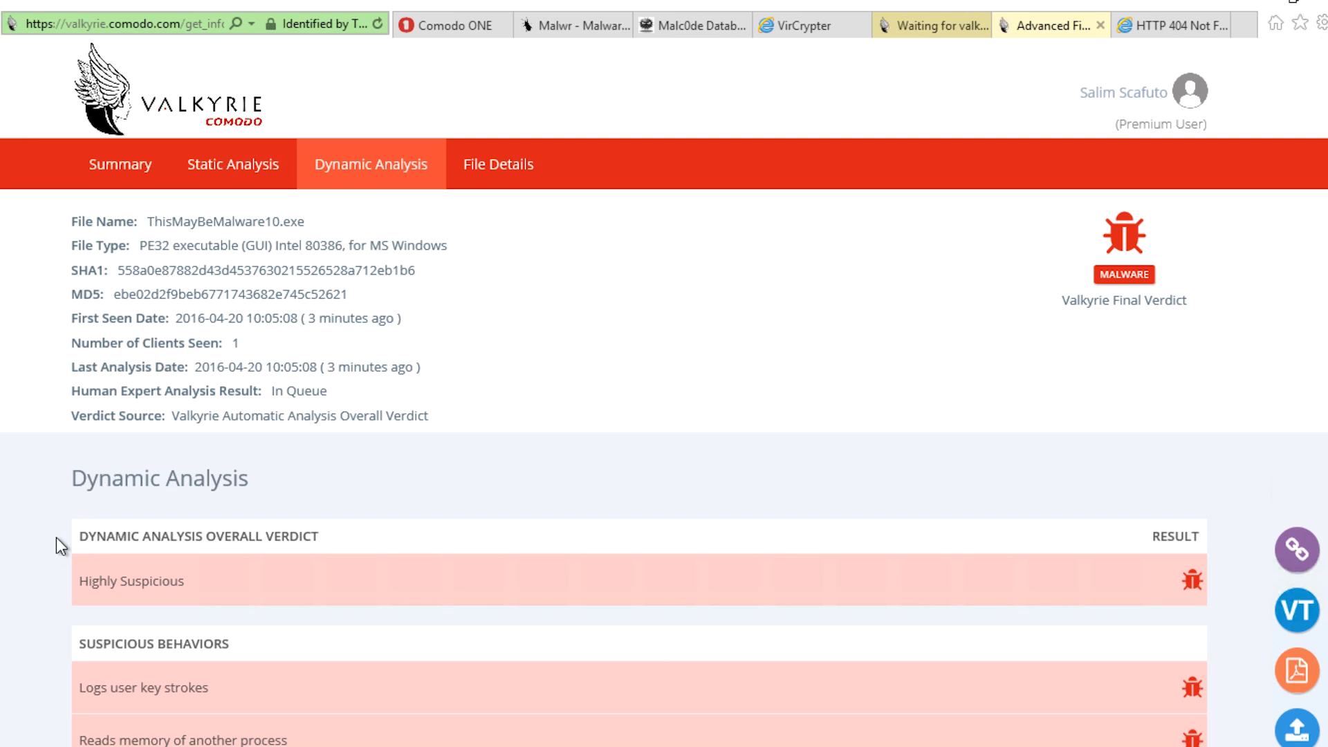
scroll(down, 3)
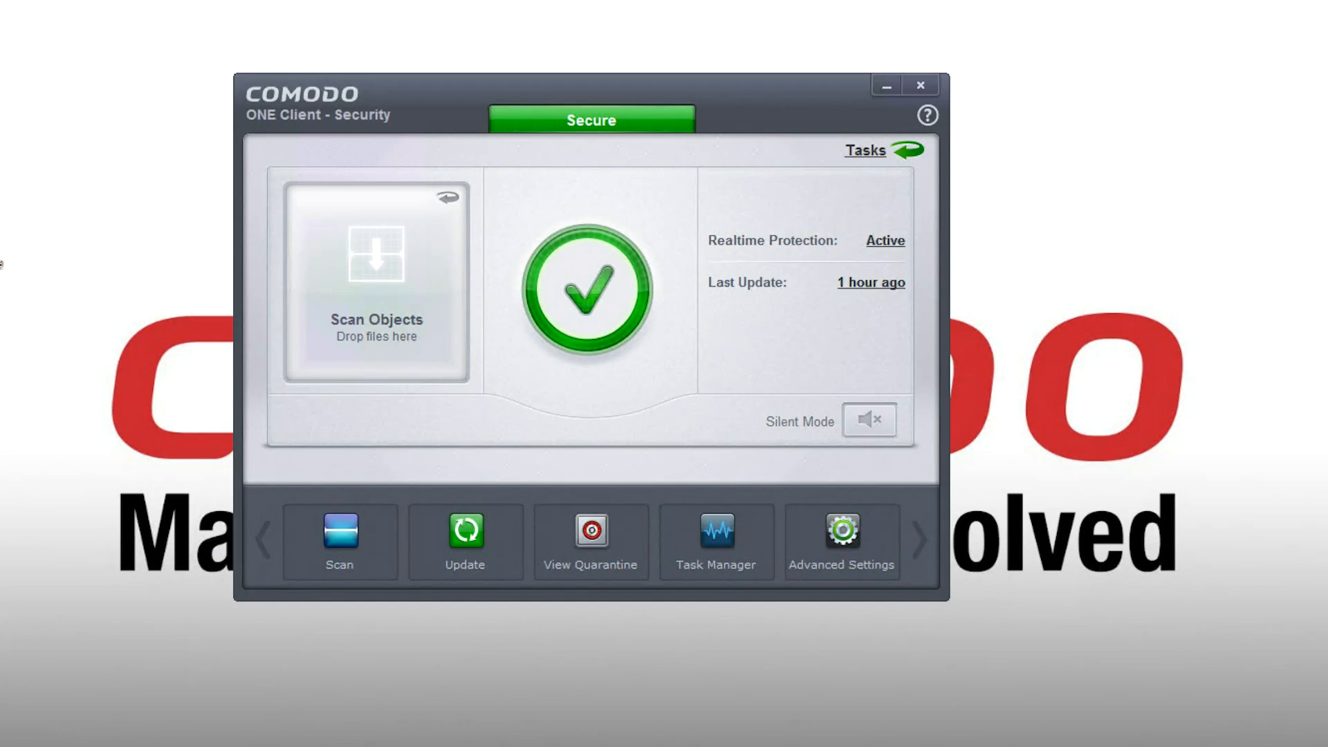
View Active Processes from Tasks and confirm MaohaWifiSvr.exe runs Fully Virtualized.
click(863, 150)
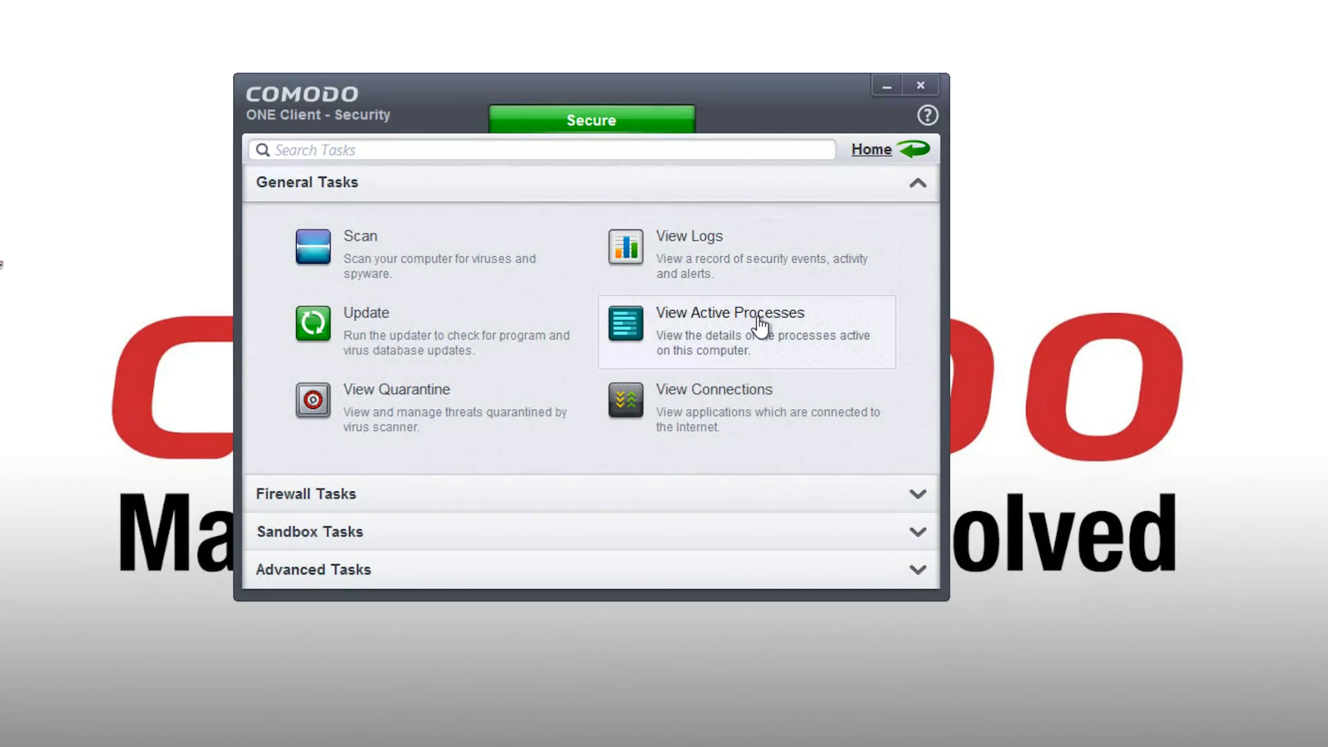
click(728, 312)
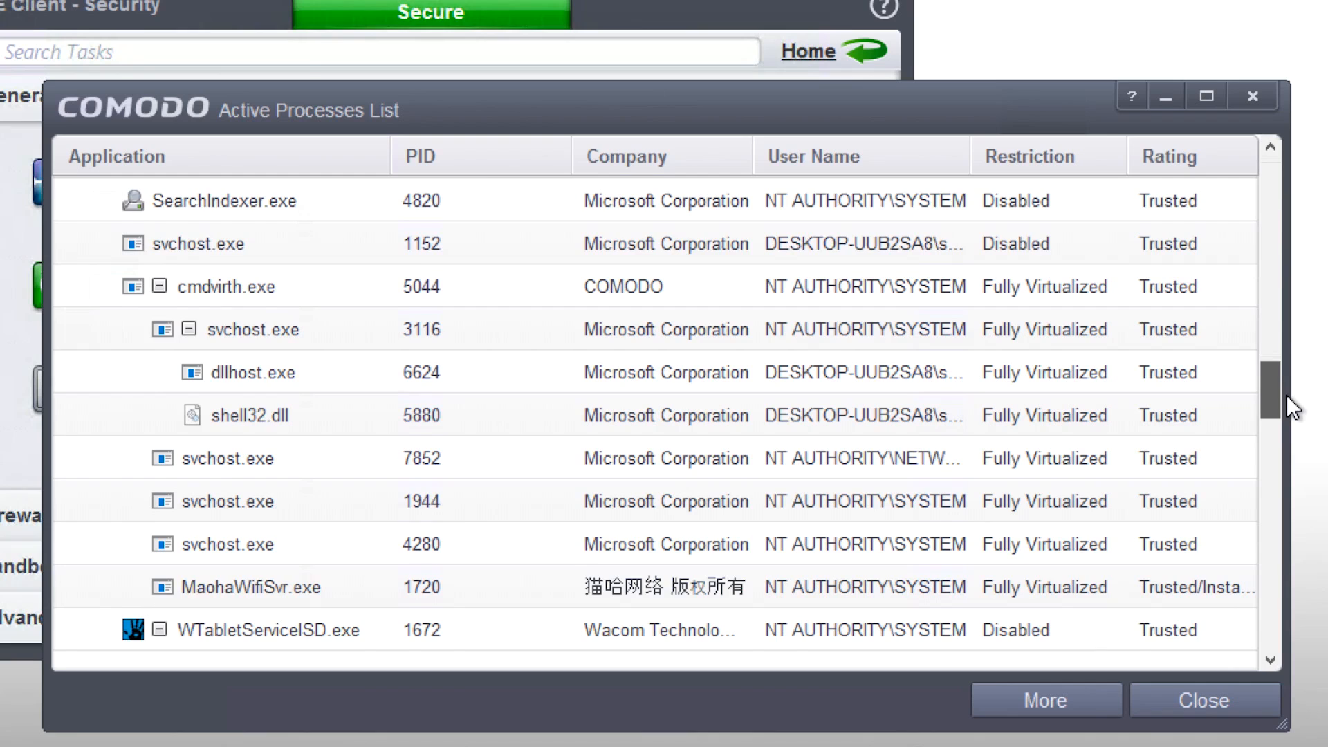
scroll(down, 3)
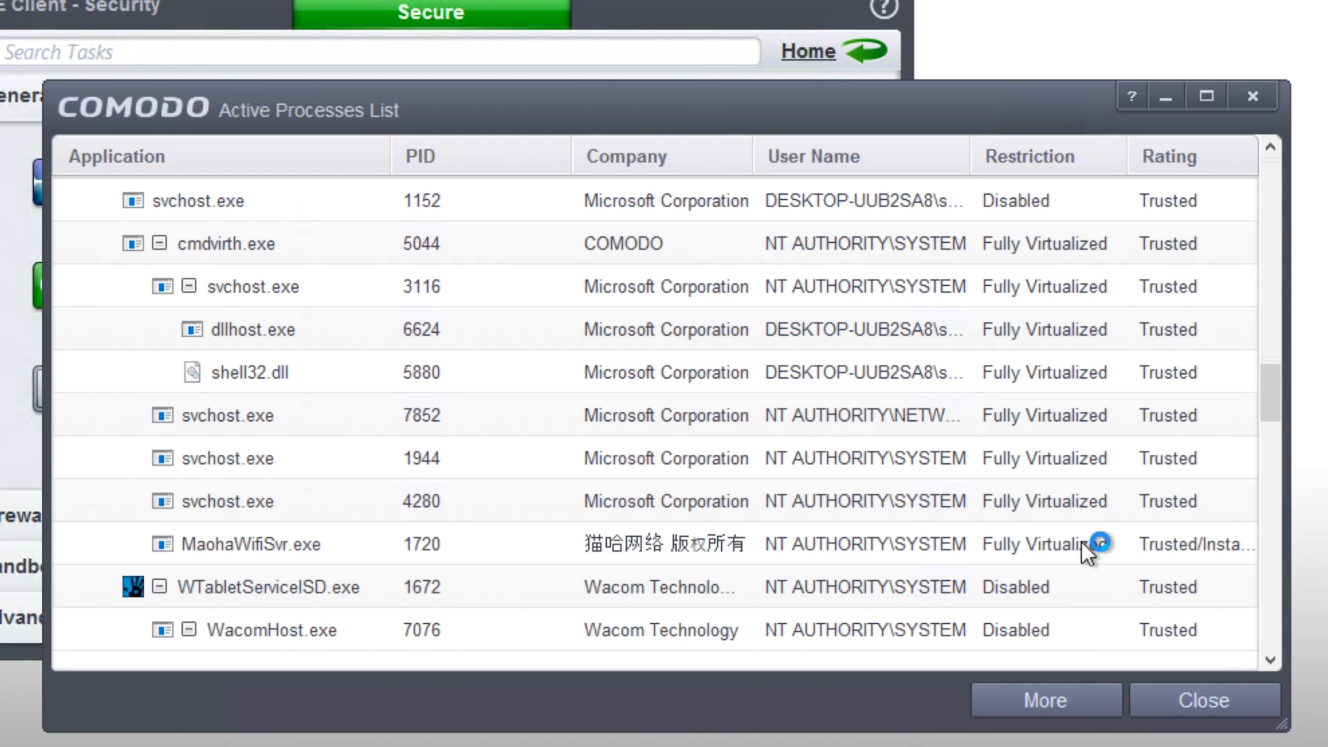
scroll(down, 3)
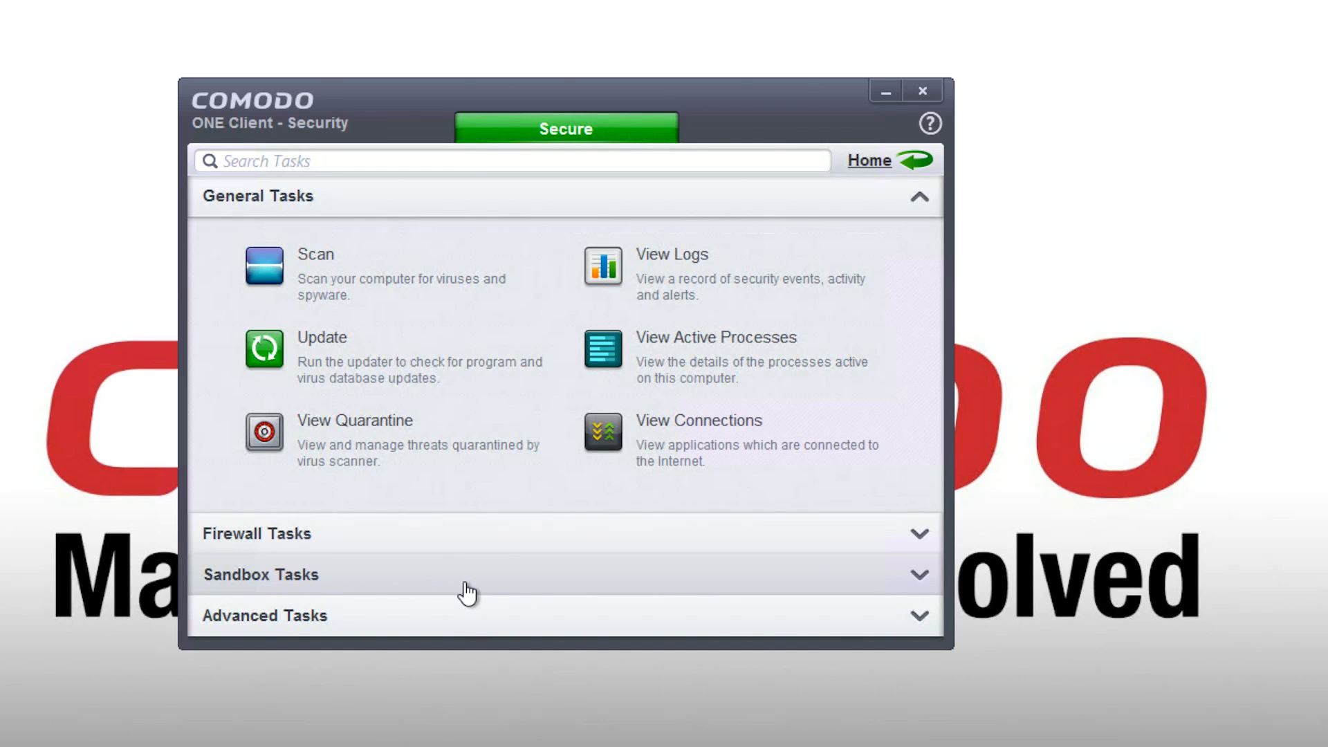
Reset the sandbox from Sandbox Tasks to erase all contained-application changes.
click(260, 574)
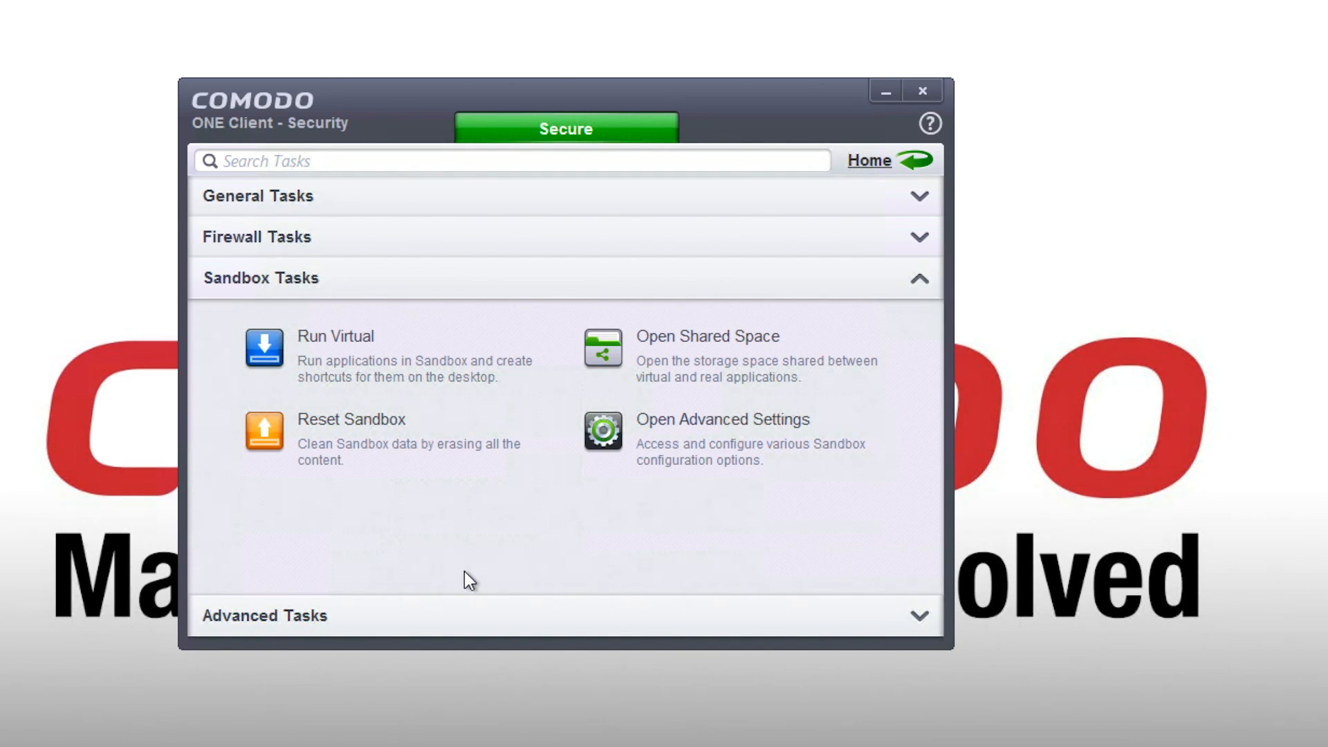
click(350, 419)
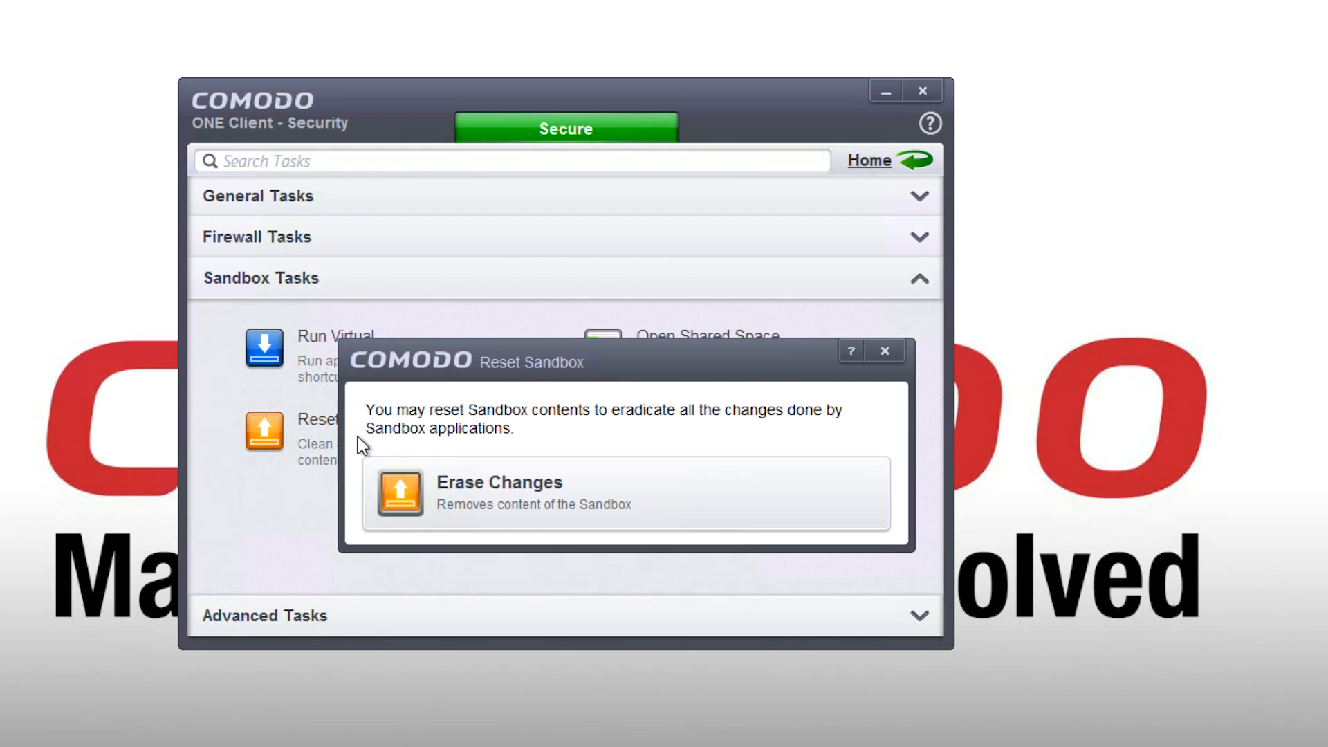
mouse_move(807, 505)
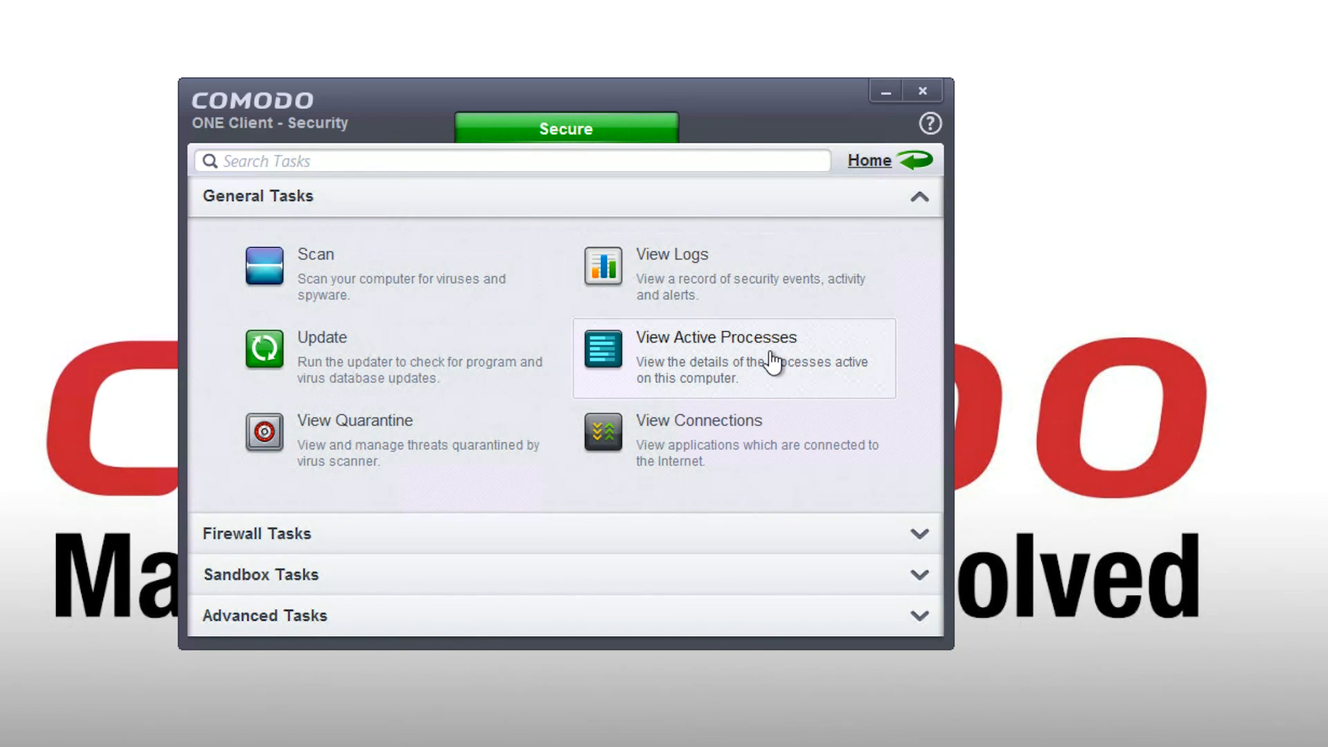
View Active Processes and scan the list for any remaining contained processes.
click(714, 336)
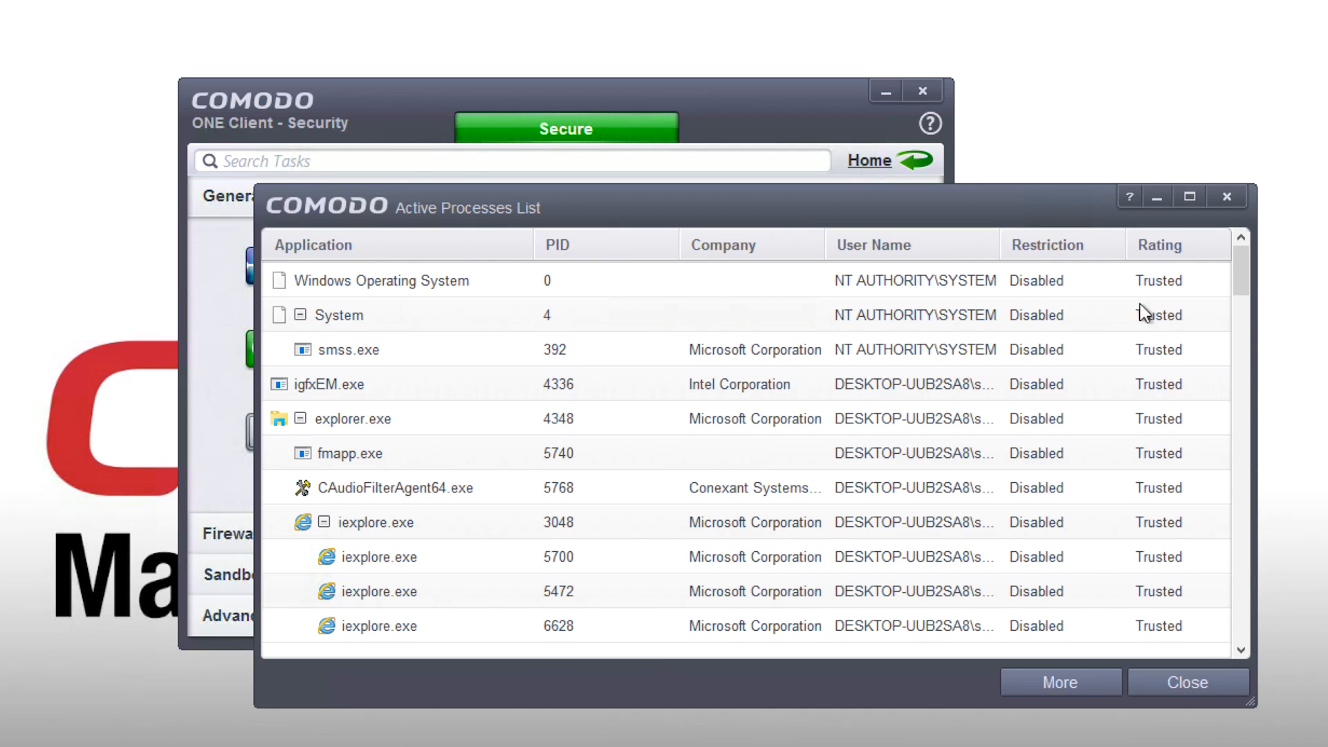
scroll(down, 3)
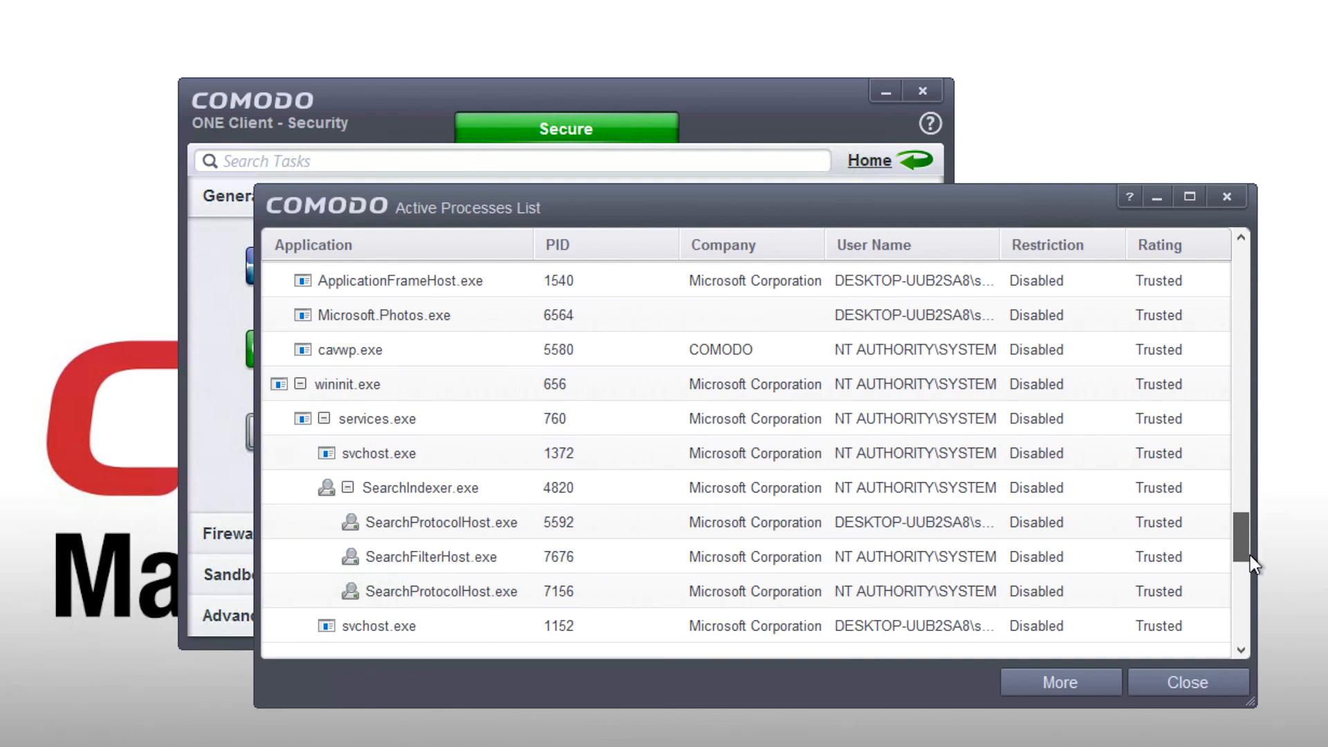